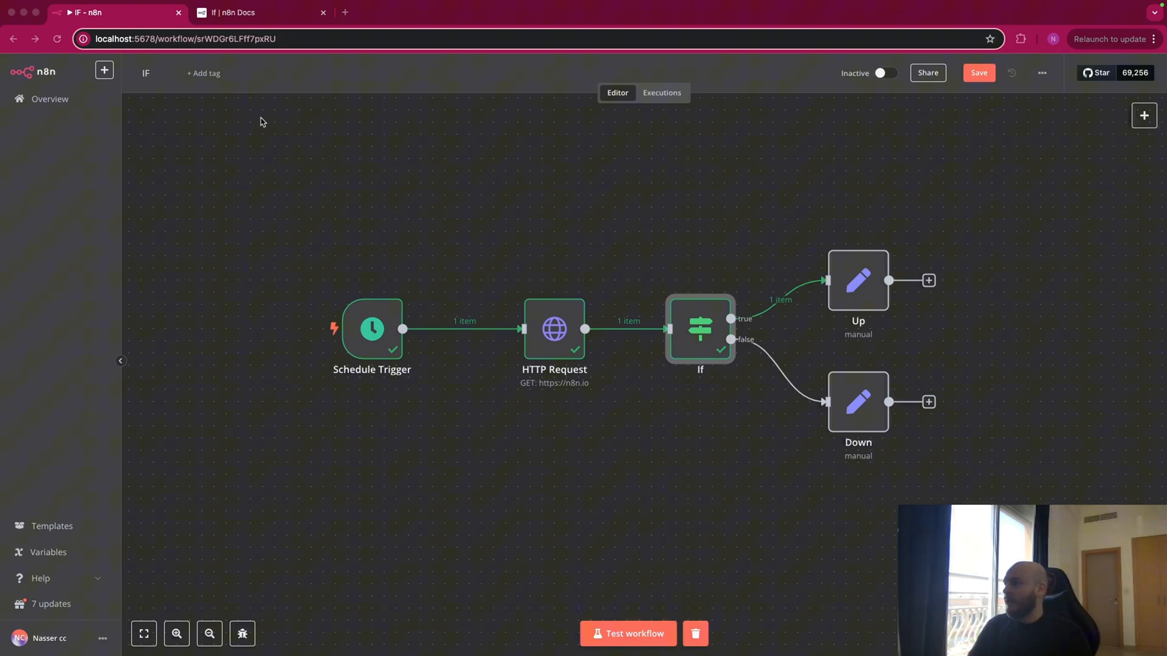
Read the If node docs on adding conditions and combining them with AND or OR
{"action": "left_click", "coordinate": [259, 13]}
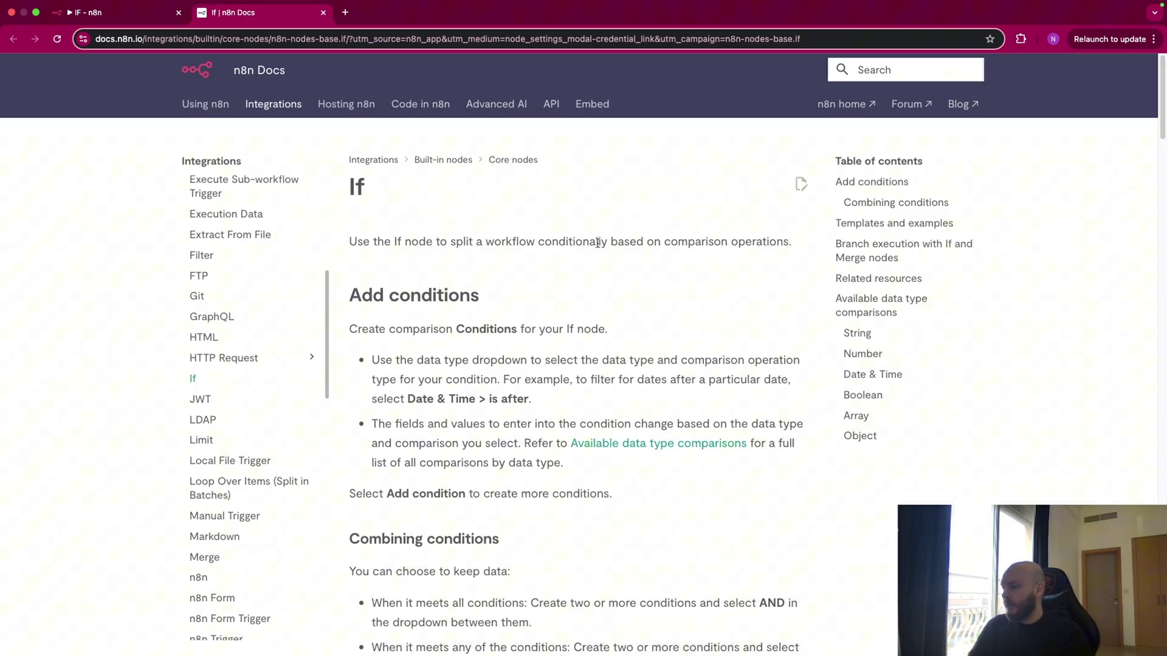
{"action": "mouse_move", "coordinate": [576, 283]}
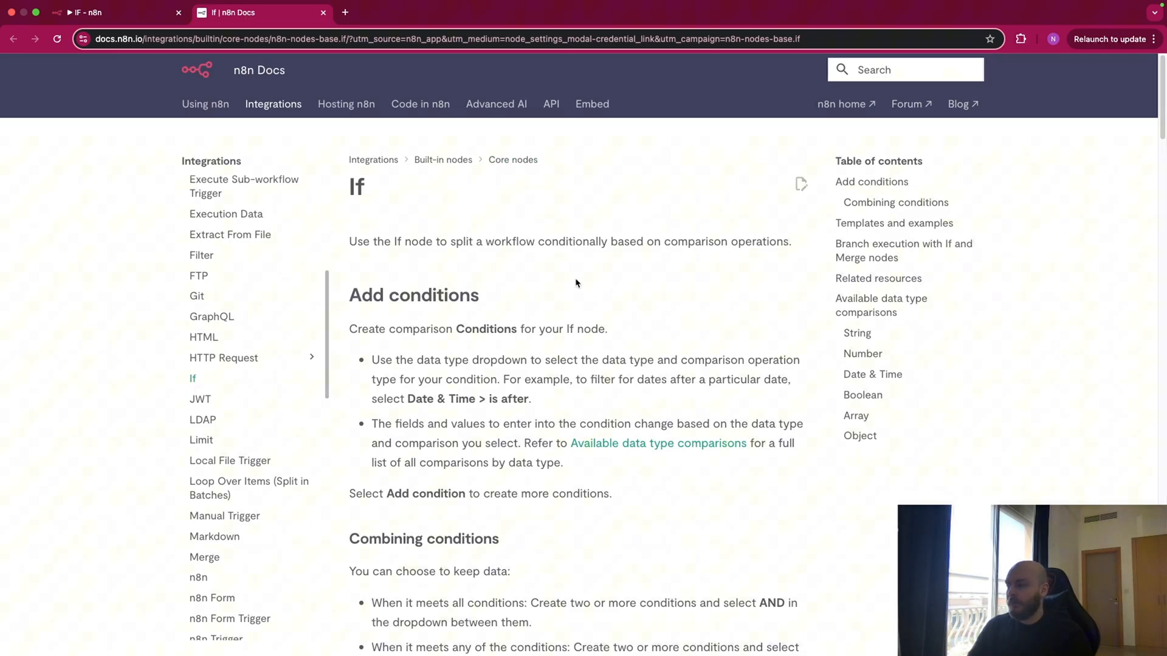
{"action": "scroll", "scroll_direction": "down", "scroll_amount": 3}
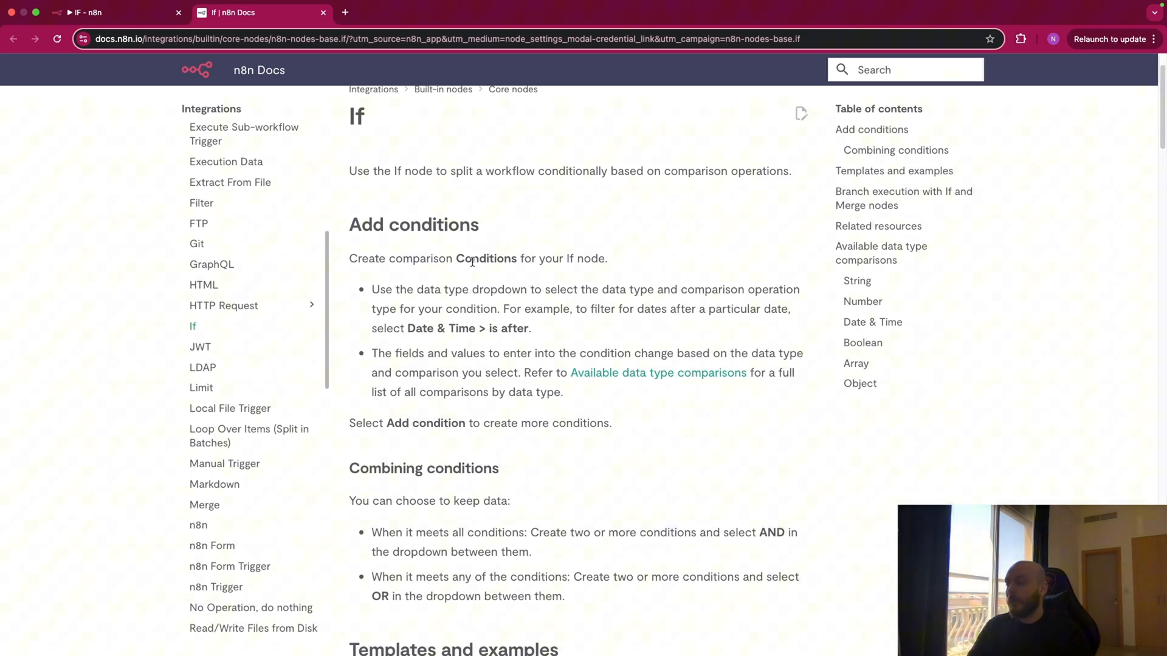
{"action": "mouse_move", "coordinate": [487, 285]}
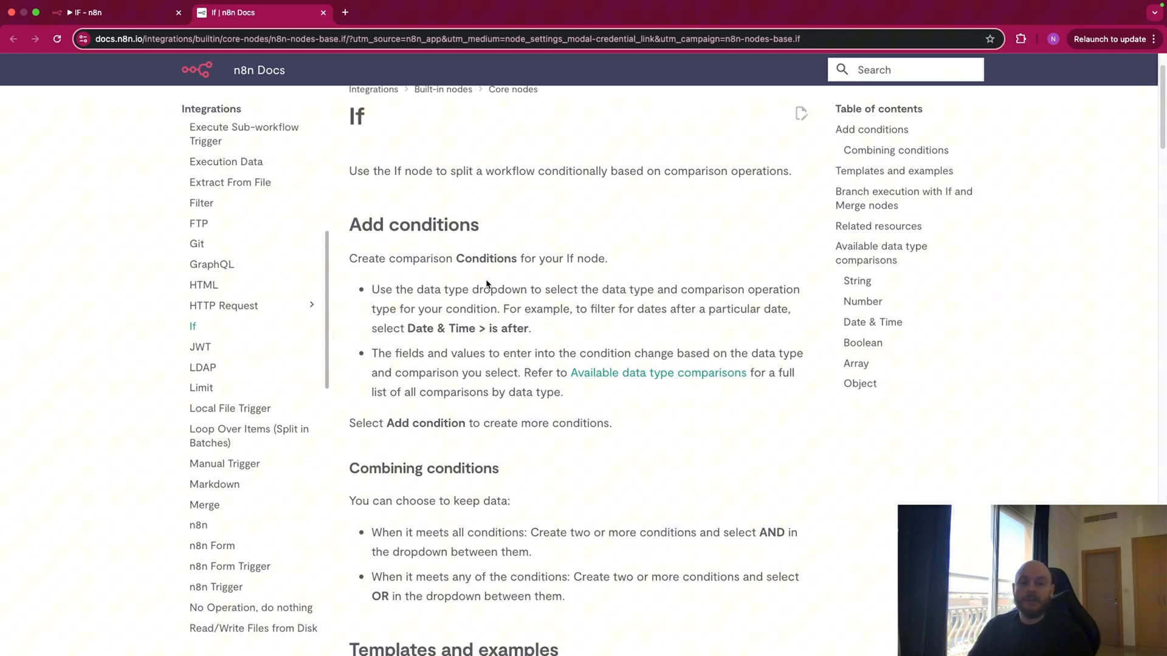
{"action": "scroll", "scroll_direction": "up", "scroll_amount": 3}
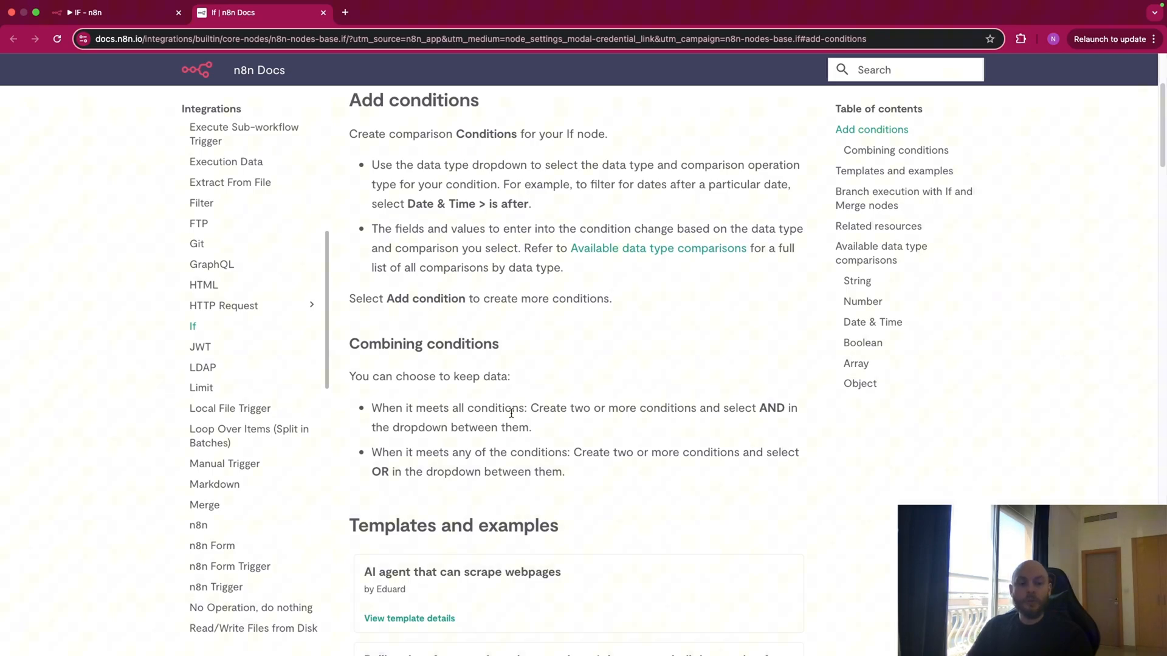
Scroll to Available data type comparisons and read the String list, e.g. contains, matches regex
{"action": "scroll", "scroll_direction": "down", "scroll_amount": 3}
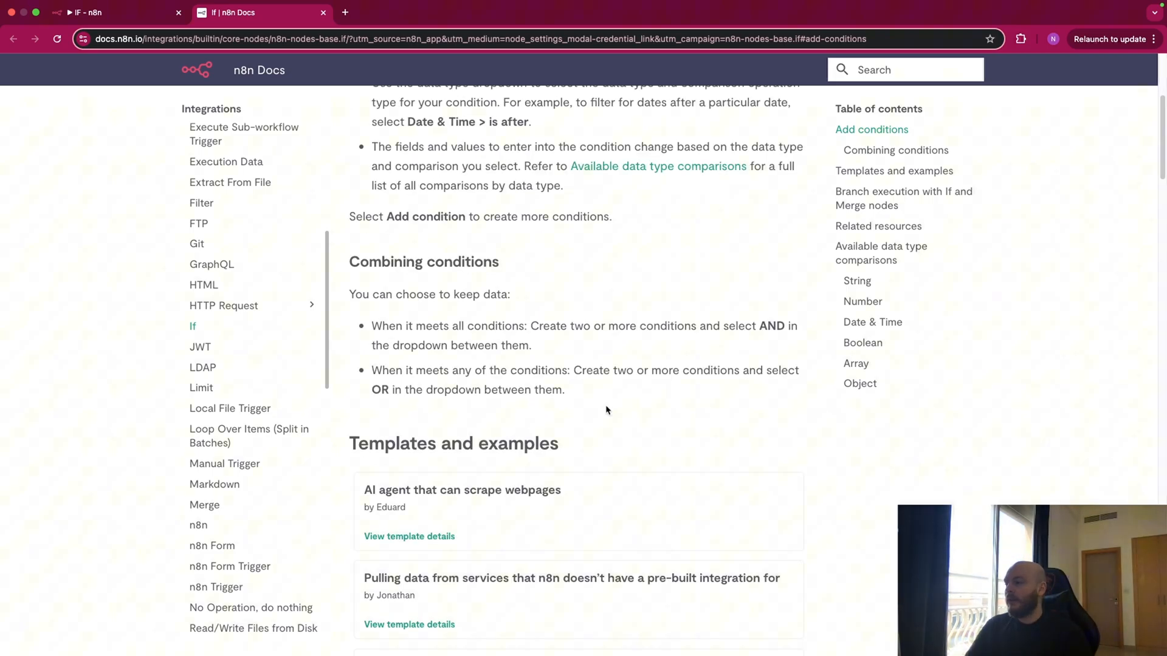
{"action": "scroll", "scroll_direction": "down", "scroll_amount": 3}
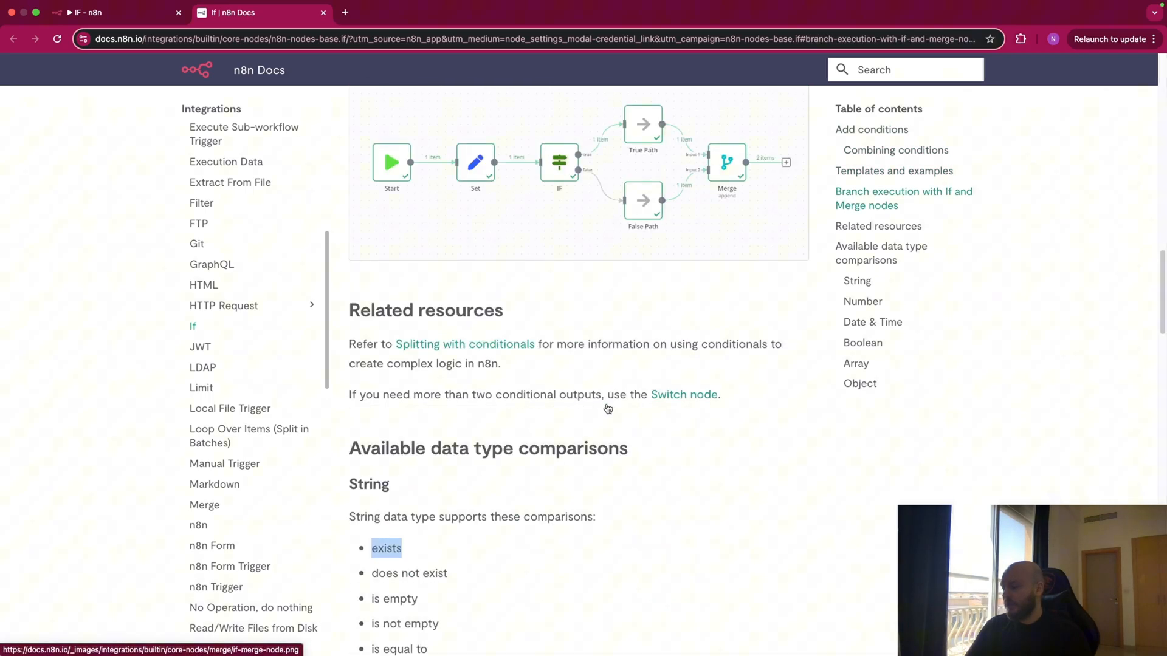
{"action": "scroll", "scroll_direction": "down", "scroll_amount": 3}
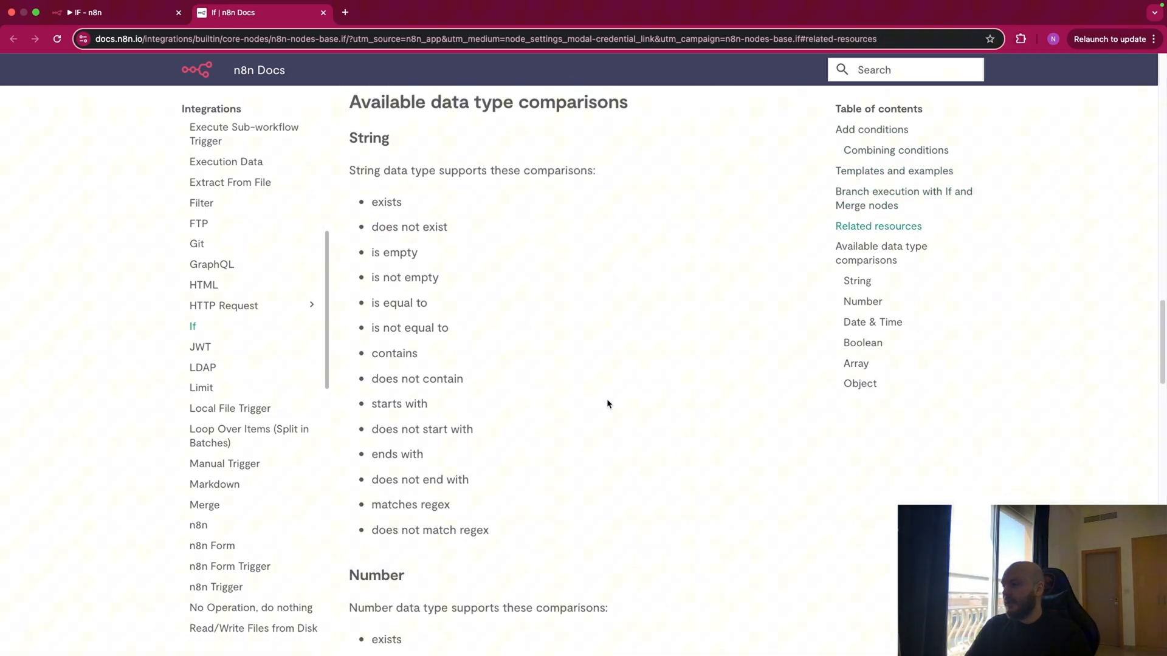
{"action": "left_click", "coordinate": [881, 253]}
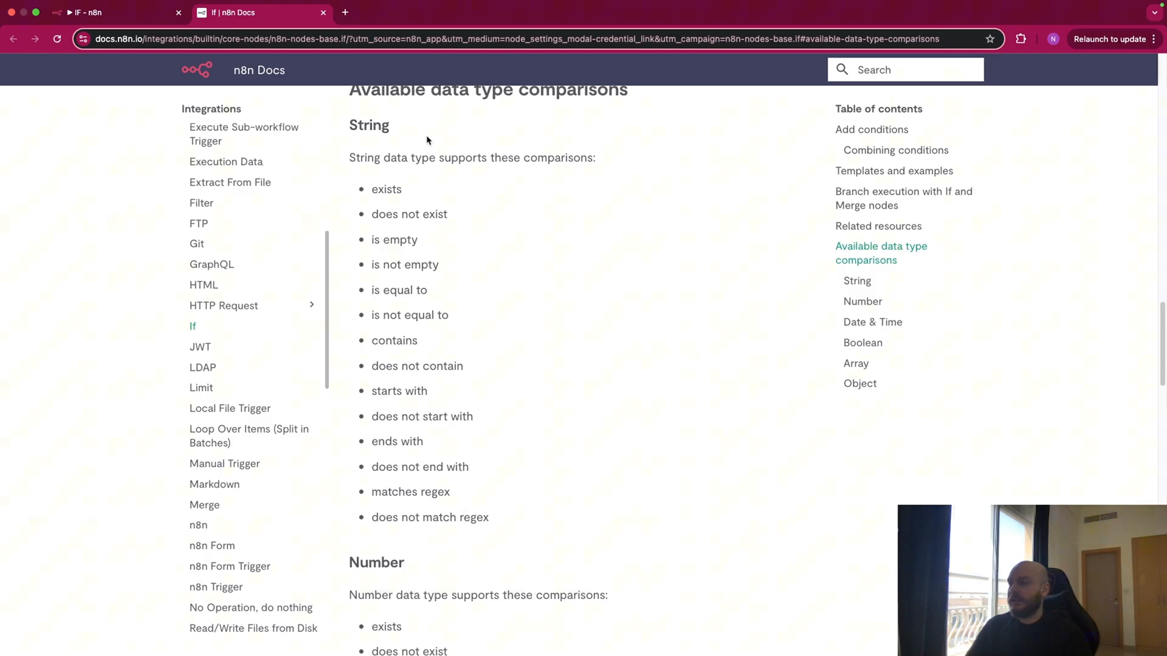
{"action": "mouse_move", "coordinate": [443, 213]}
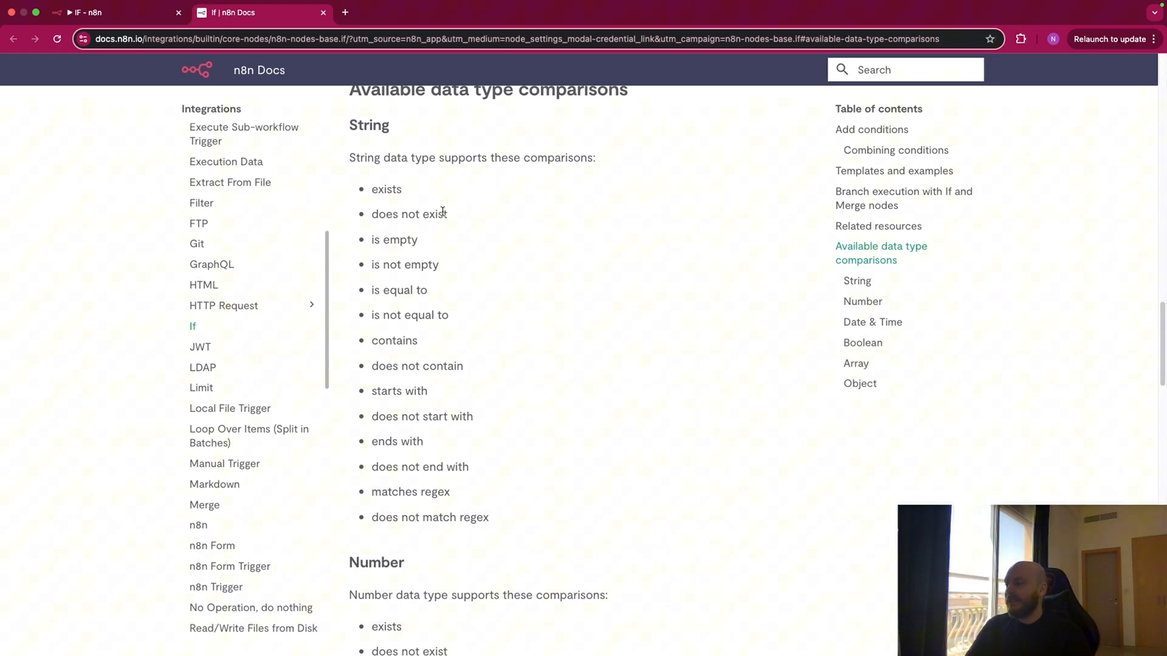
{"action": "mouse_move", "coordinate": [441, 350]}
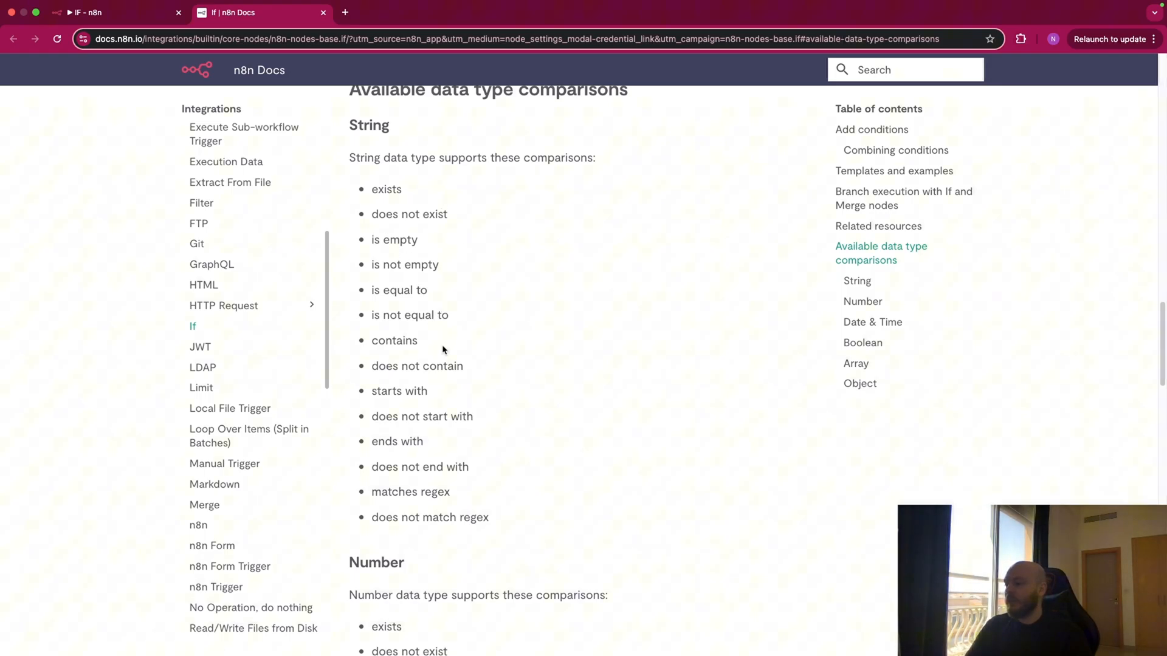
{"action": "mouse_move", "coordinate": [441, 510]}
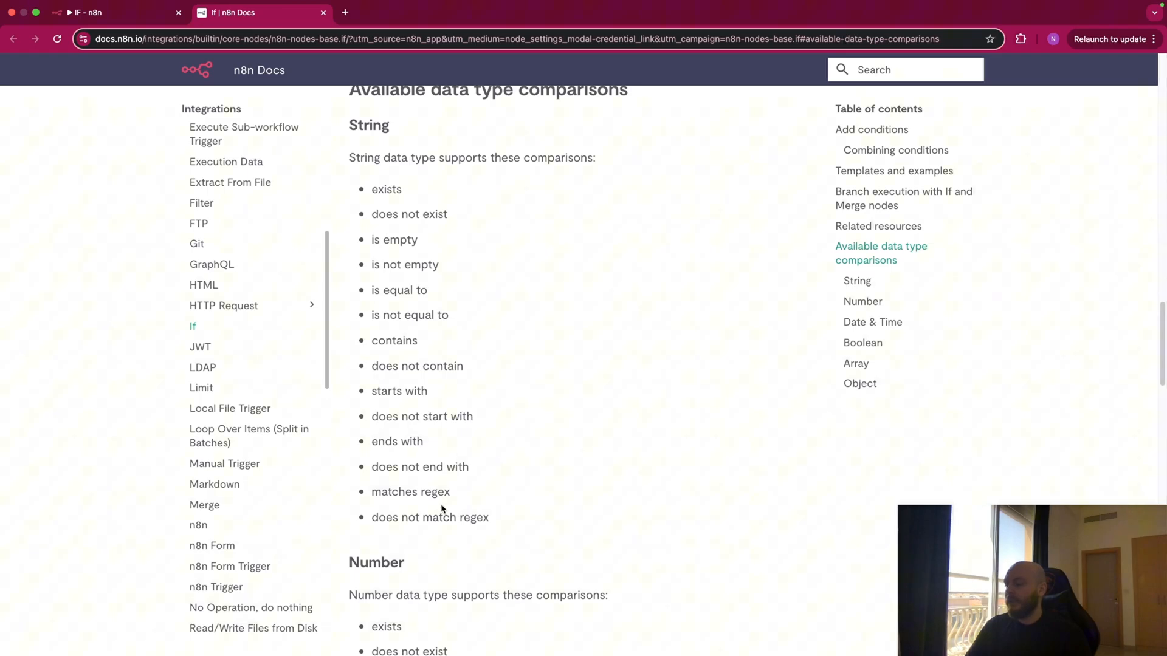
Scroll through the Number and Date & Time comparisons to the Boolean true/false checks
{"action": "scroll", "scroll_direction": "down", "scroll_amount": 3}
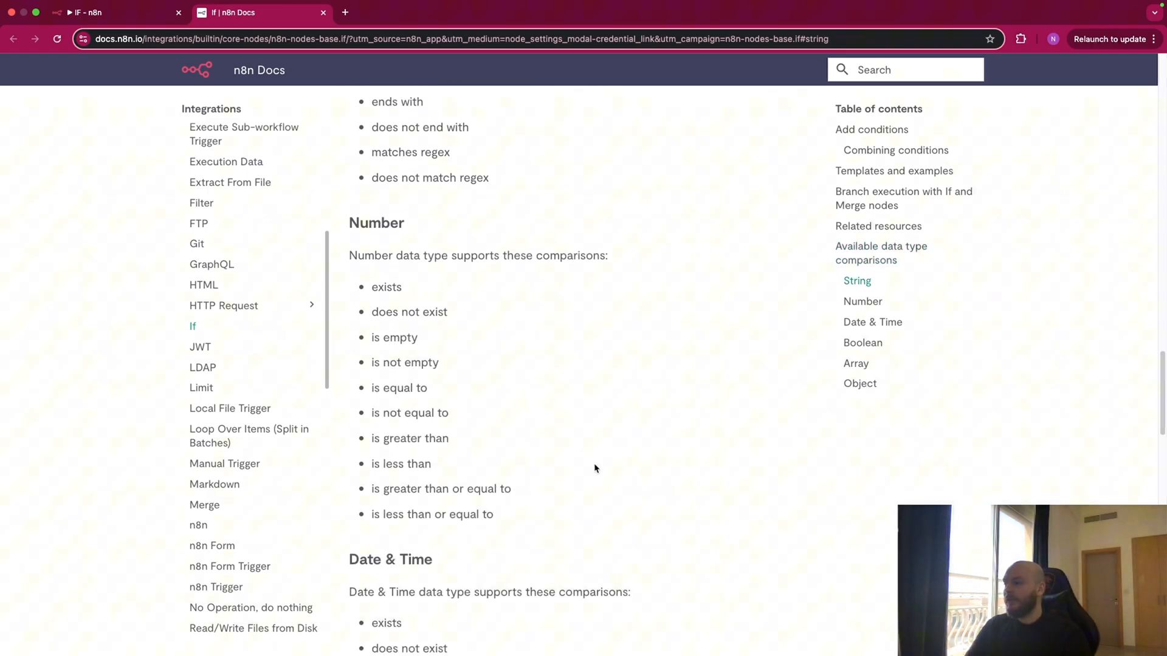
{"action": "mouse_move", "coordinate": [551, 358]}
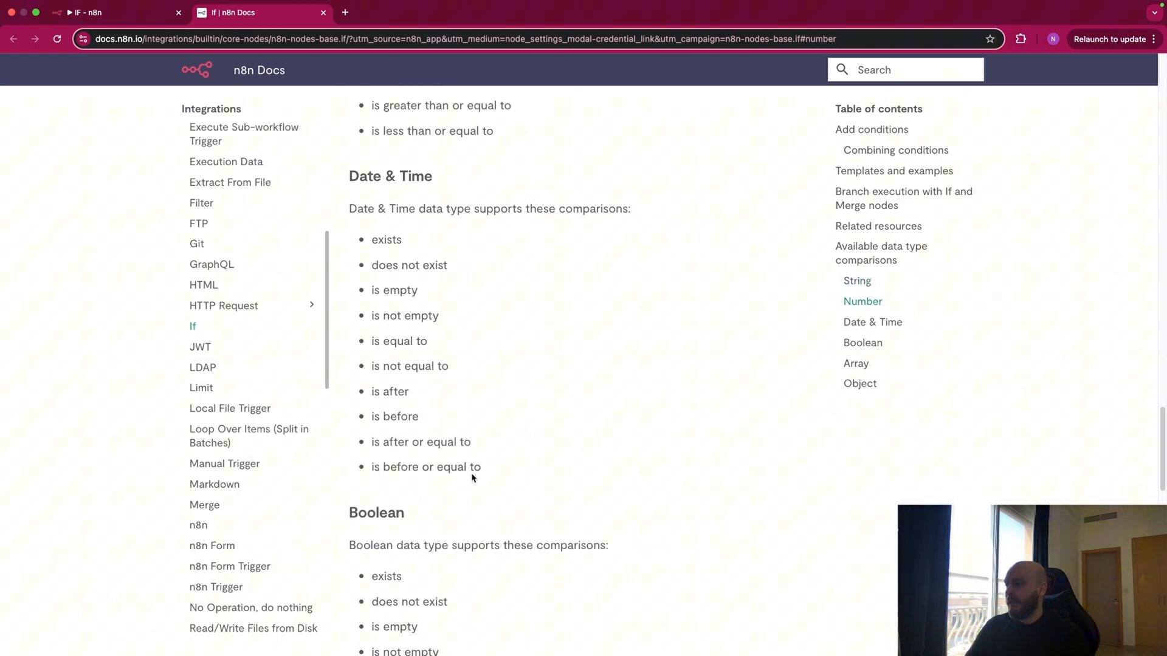
{"action": "mouse_move", "coordinate": [433, 304]}
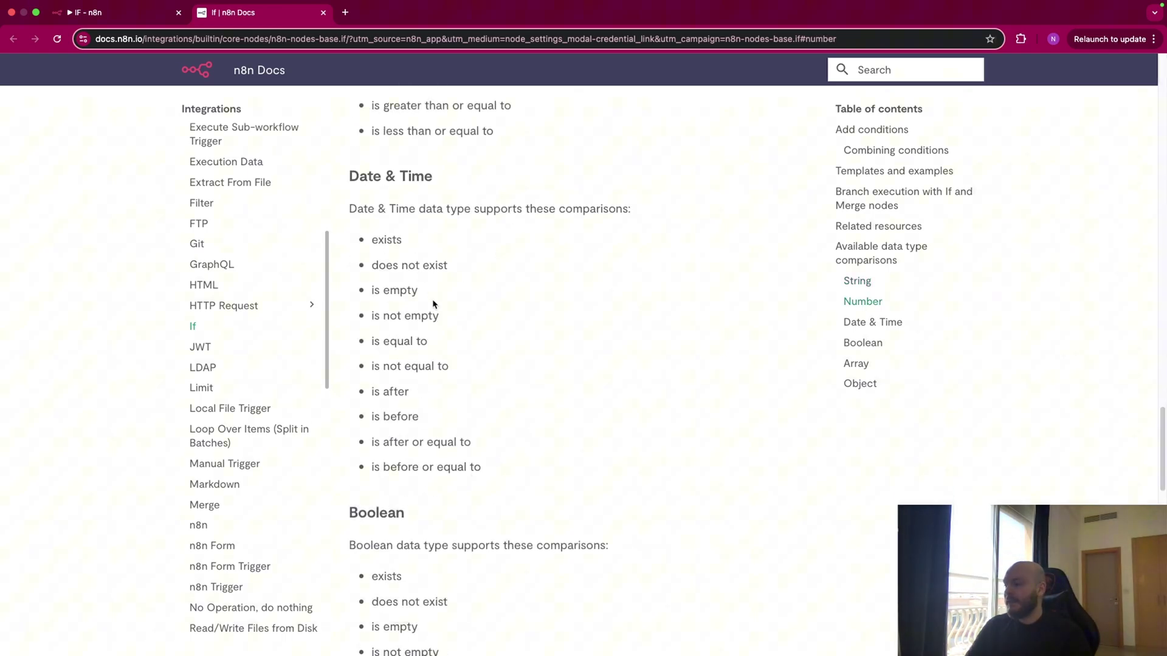
{"action": "scroll", "scroll_direction": "down", "scroll_amount": 3}
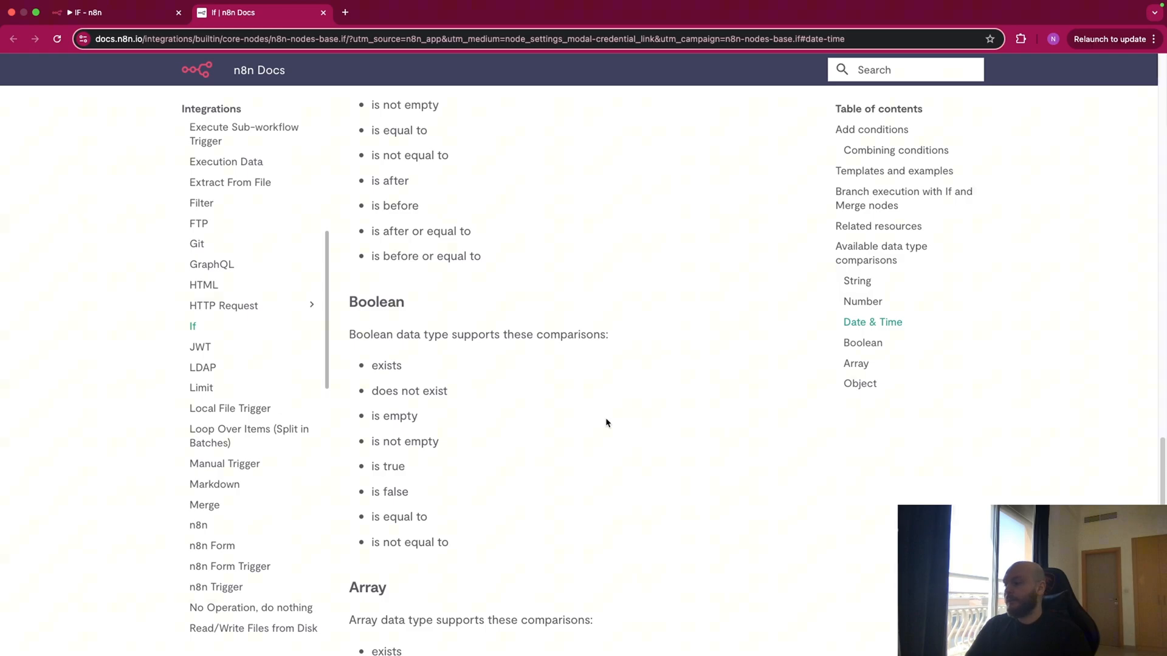
{"action": "mouse_move", "coordinate": [412, 500]}
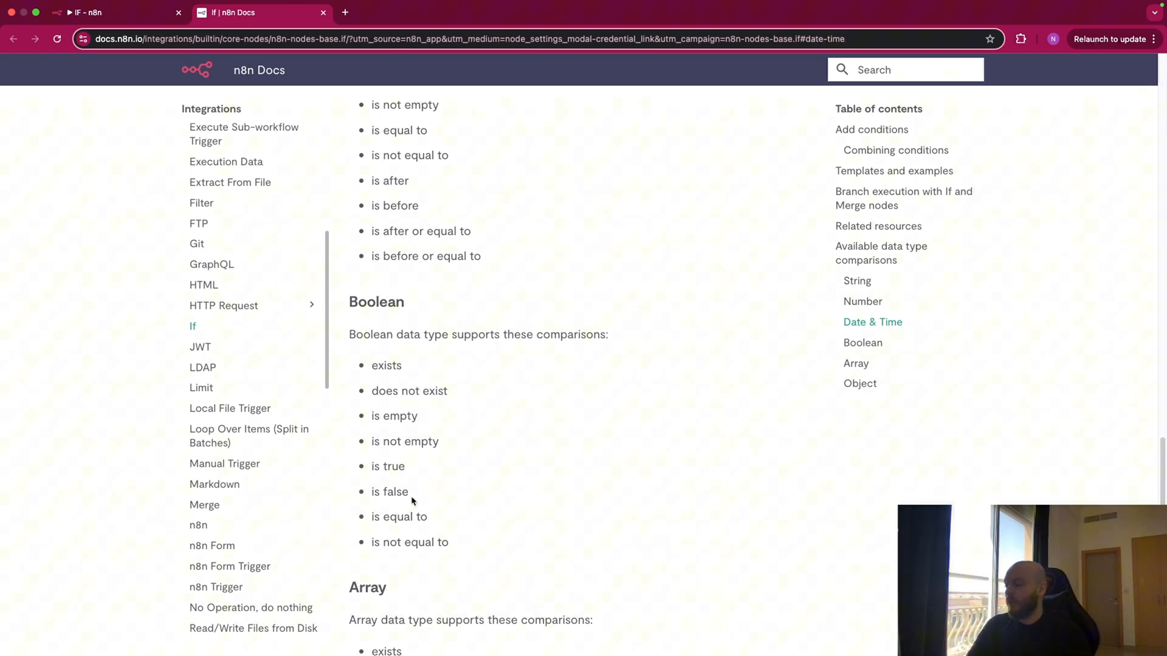
Review the Array and Object comparison lists, then return to the 'IF - n8n' workflow tab
{"action": "scroll", "scroll_direction": "down", "scroll_amount": 3}
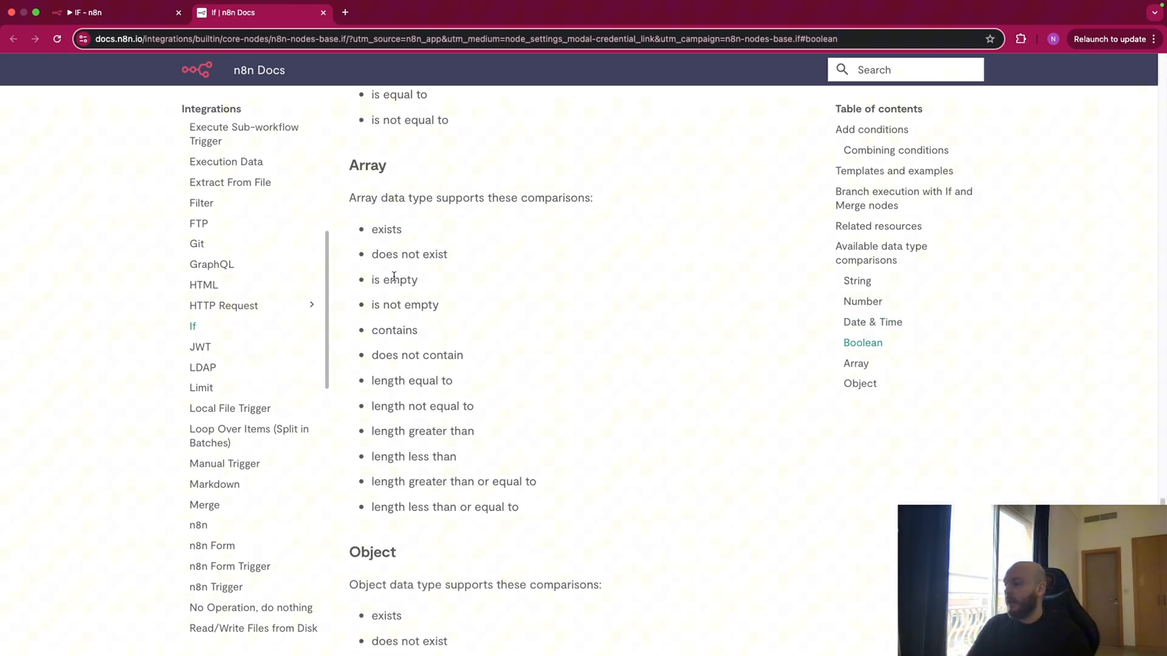
{"action": "mouse_move", "coordinate": [460, 337]}
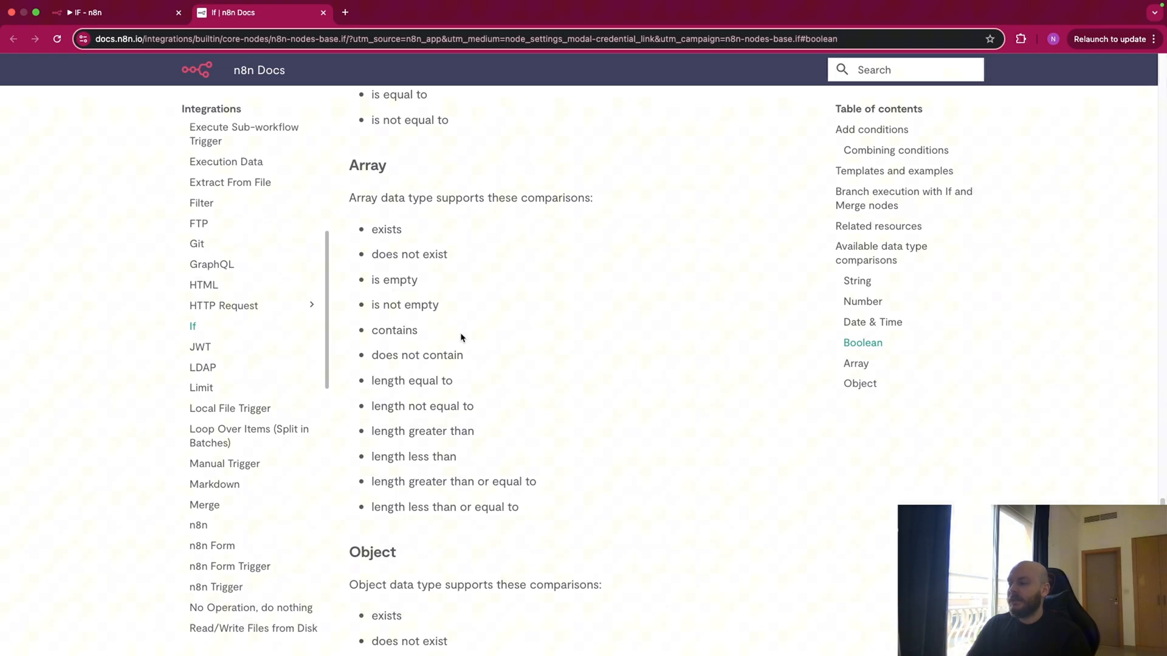
{"action": "mouse_move", "coordinate": [391, 383]}
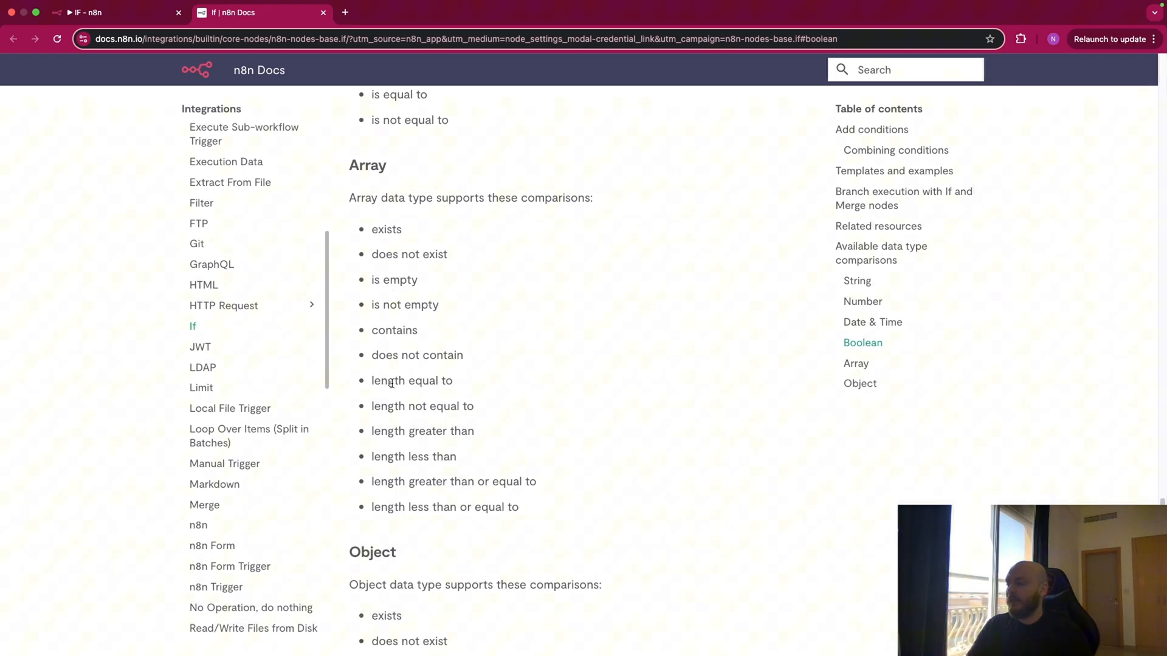
{"action": "mouse_move", "coordinate": [433, 424]}
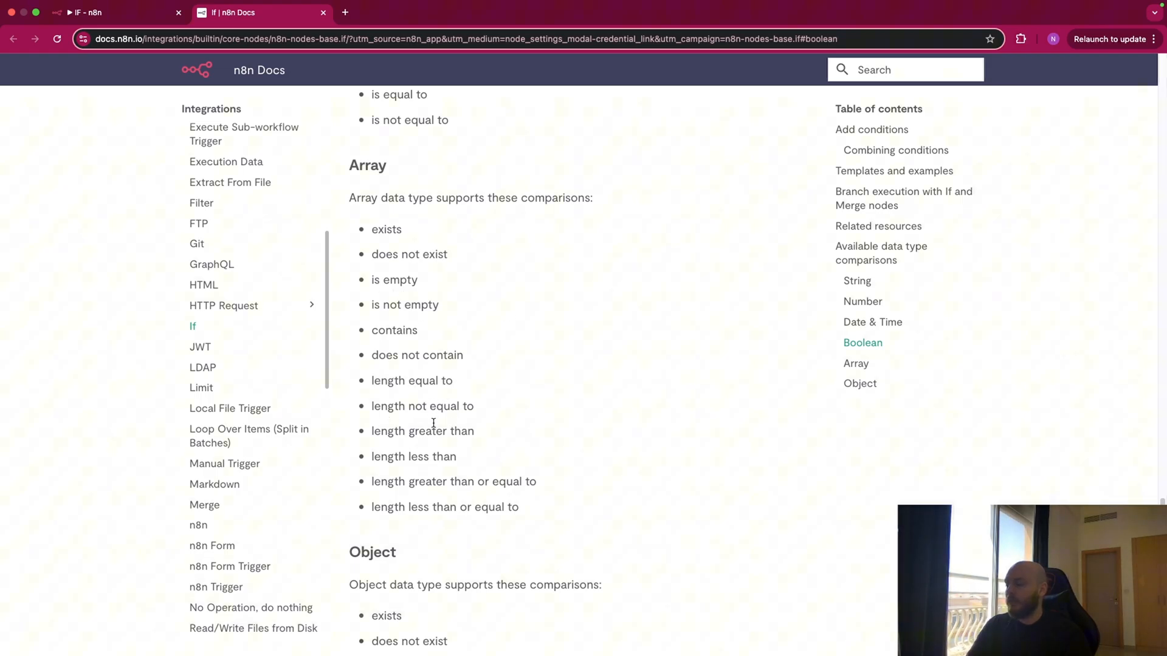
{"action": "mouse_move", "coordinate": [434, 402]}
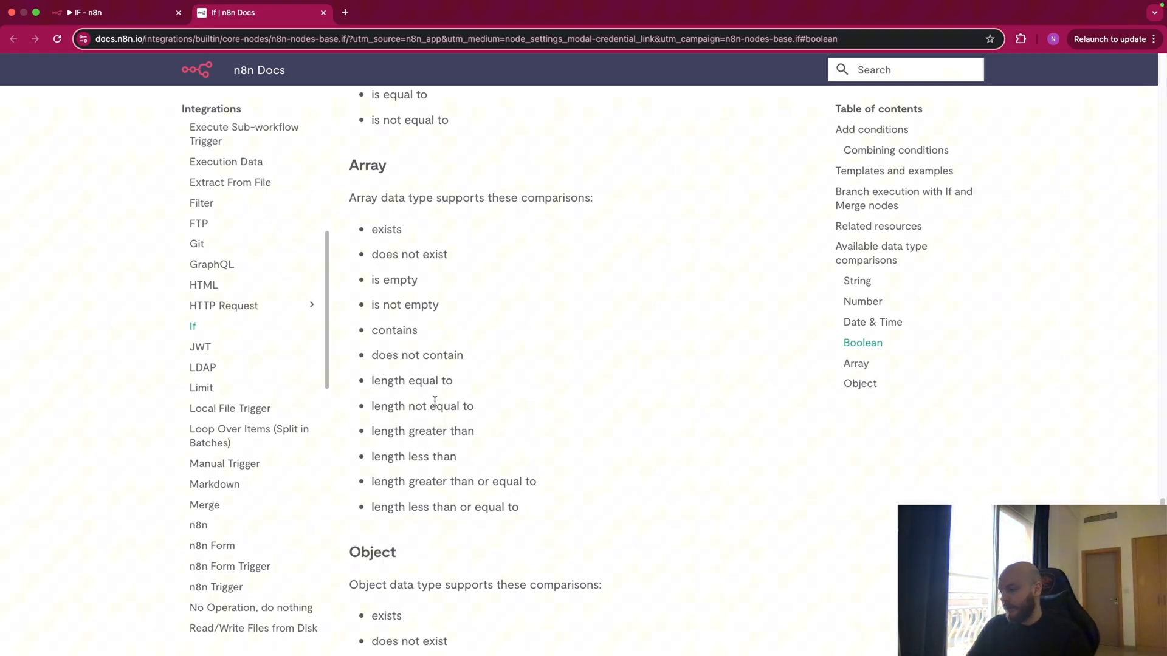
{"action": "scroll", "scroll_direction": "down", "scroll_amount": 3}
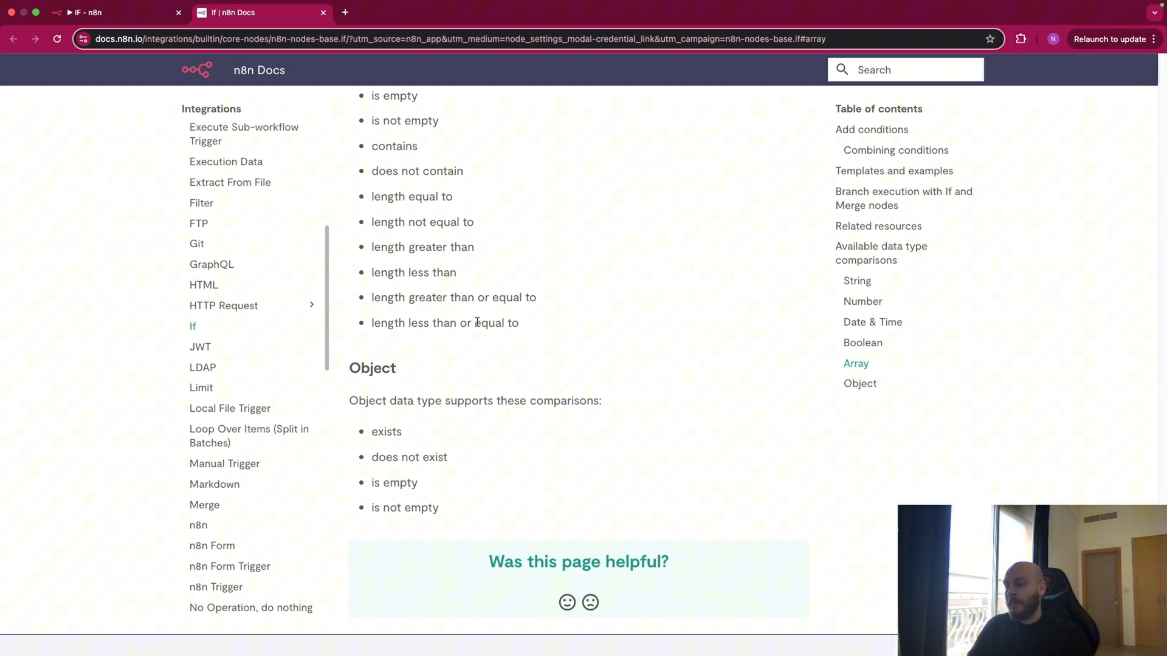
{"action": "mouse_move", "coordinate": [421, 444]}
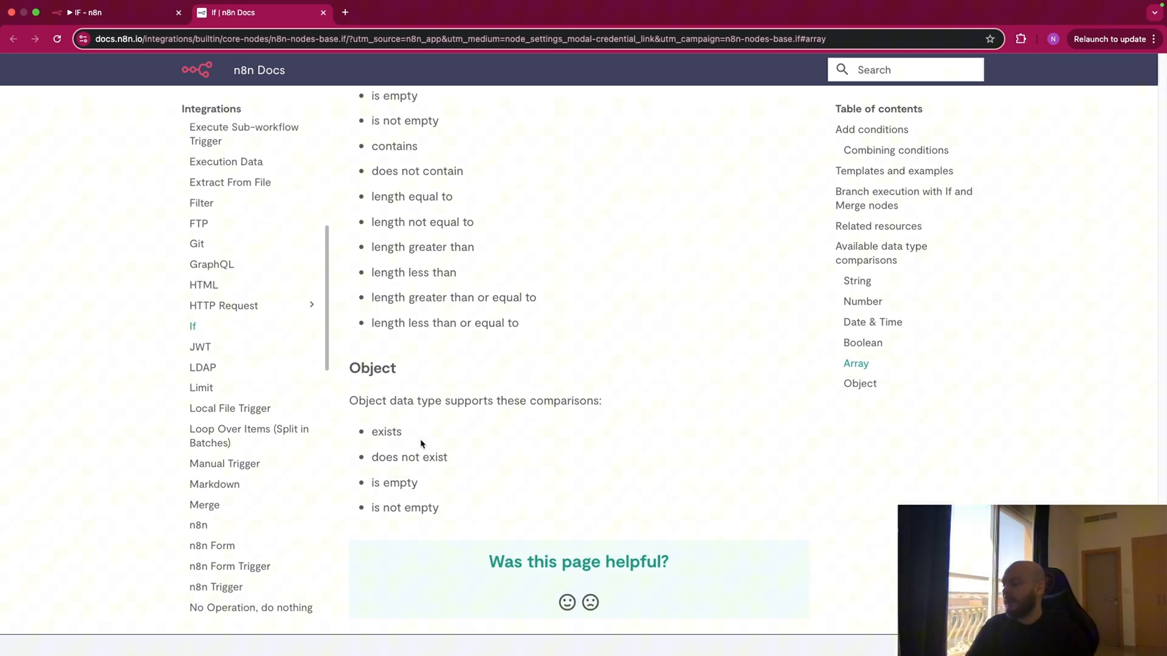
{"action": "mouse_move", "coordinate": [485, 468]}
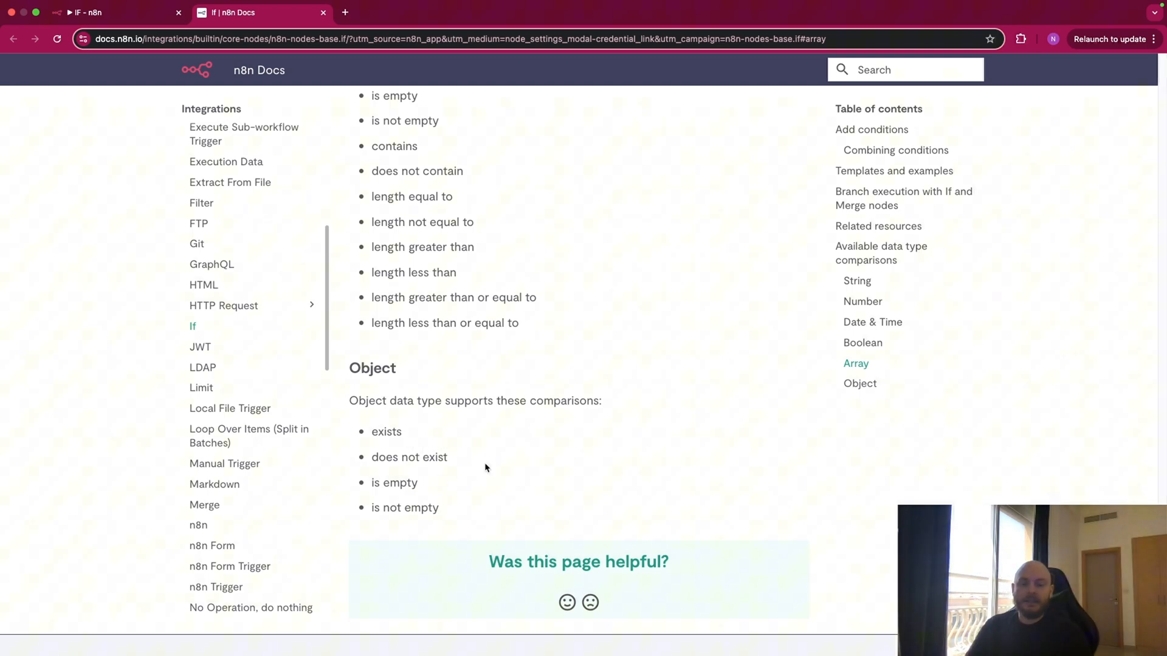
{"action": "left_click", "coordinate": [111, 12]}
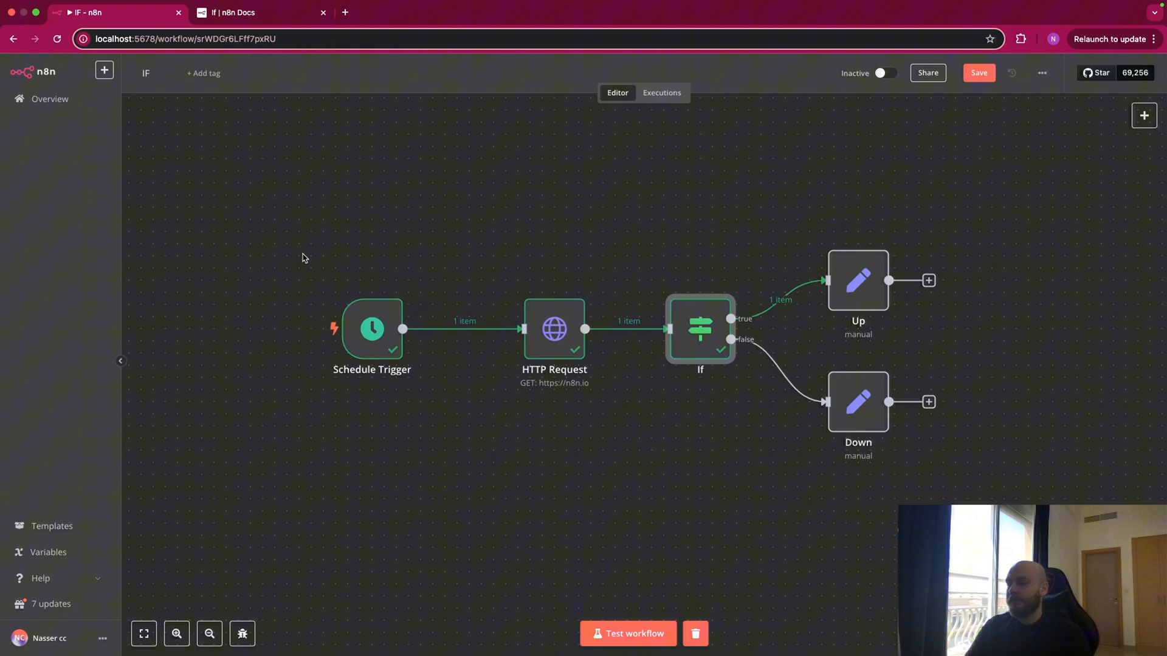
{"action": "mouse_move", "coordinate": [553, 329]}
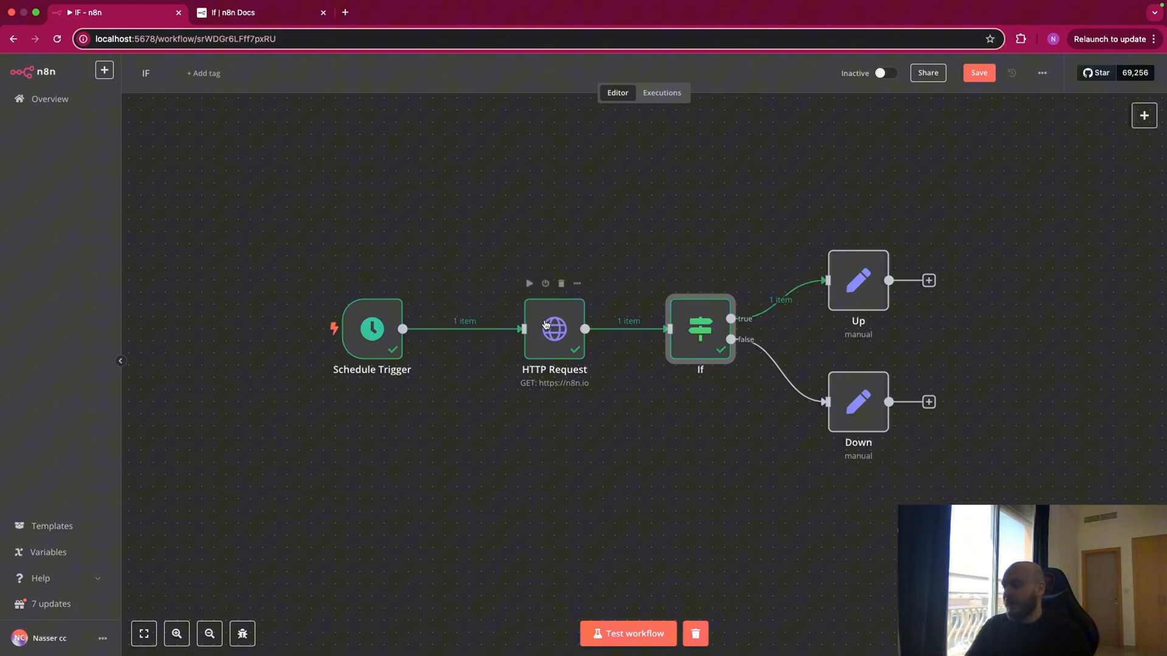
Open the HTTP Request node showing its GET request to n8n.io
{"action": "double_click", "coordinate": [554, 329]}
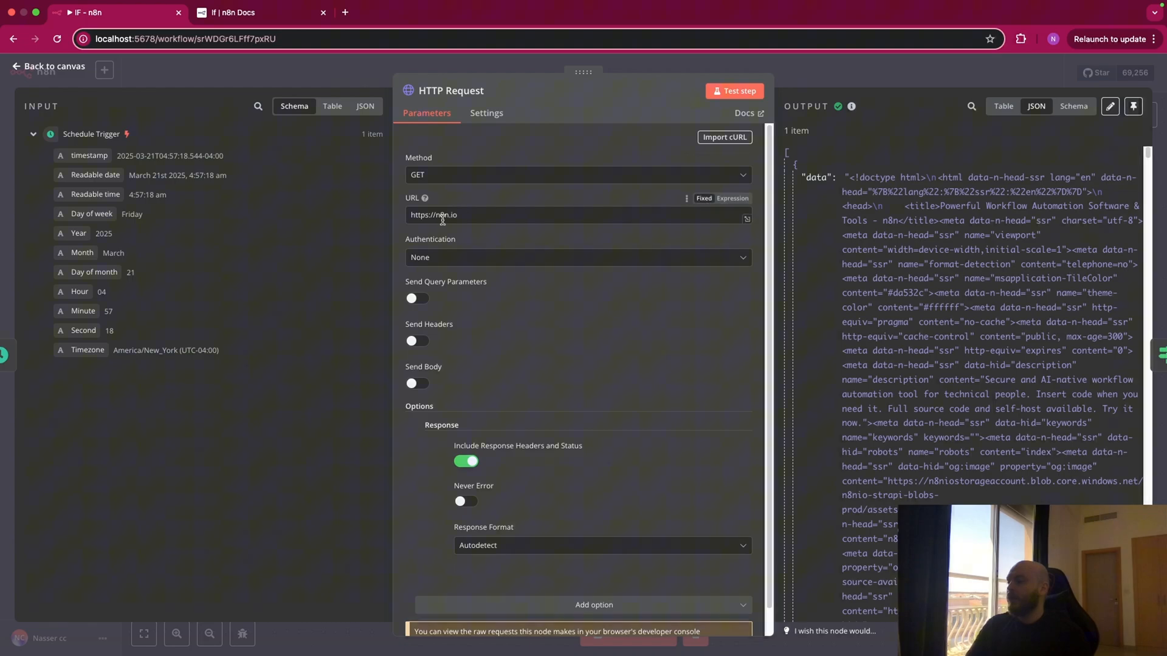
{"action": "mouse_move", "coordinate": [463, 215]}
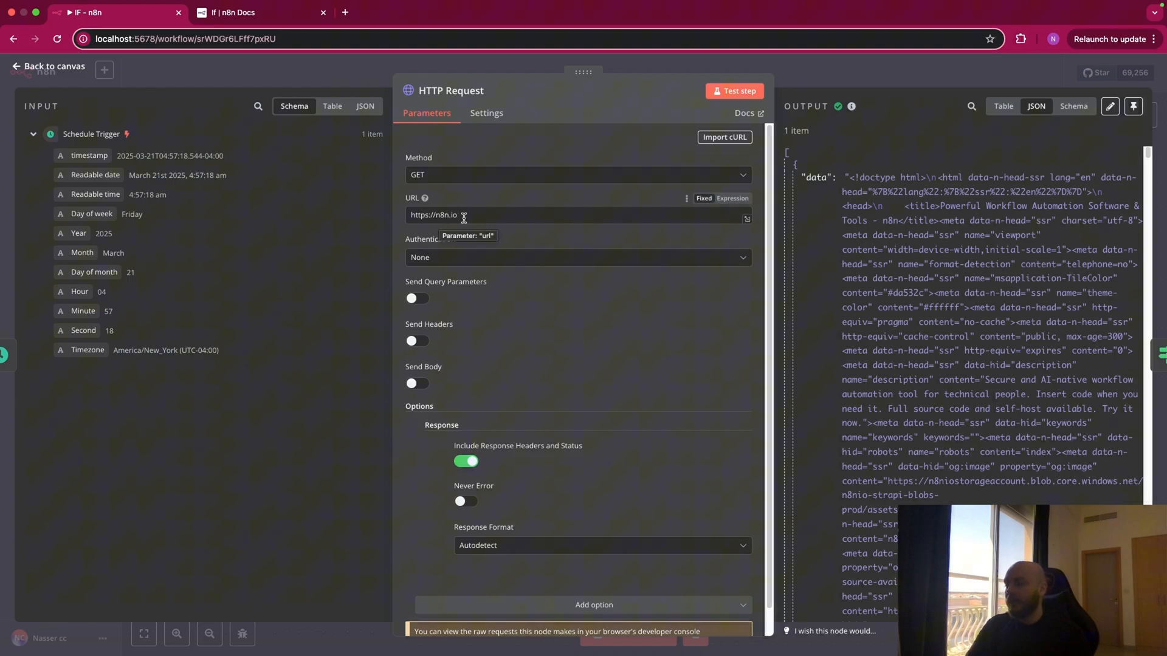
{"action": "mouse_move", "coordinate": [560, 455]}
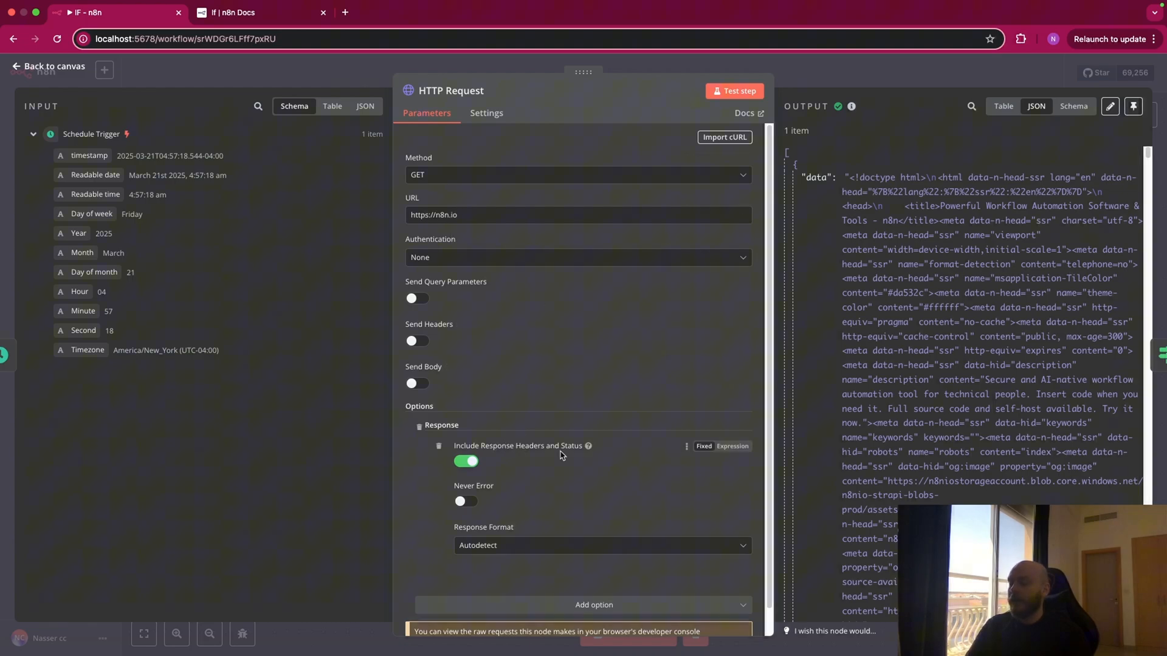
{"action": "mouse_move", "coordinate": [982, 239]}
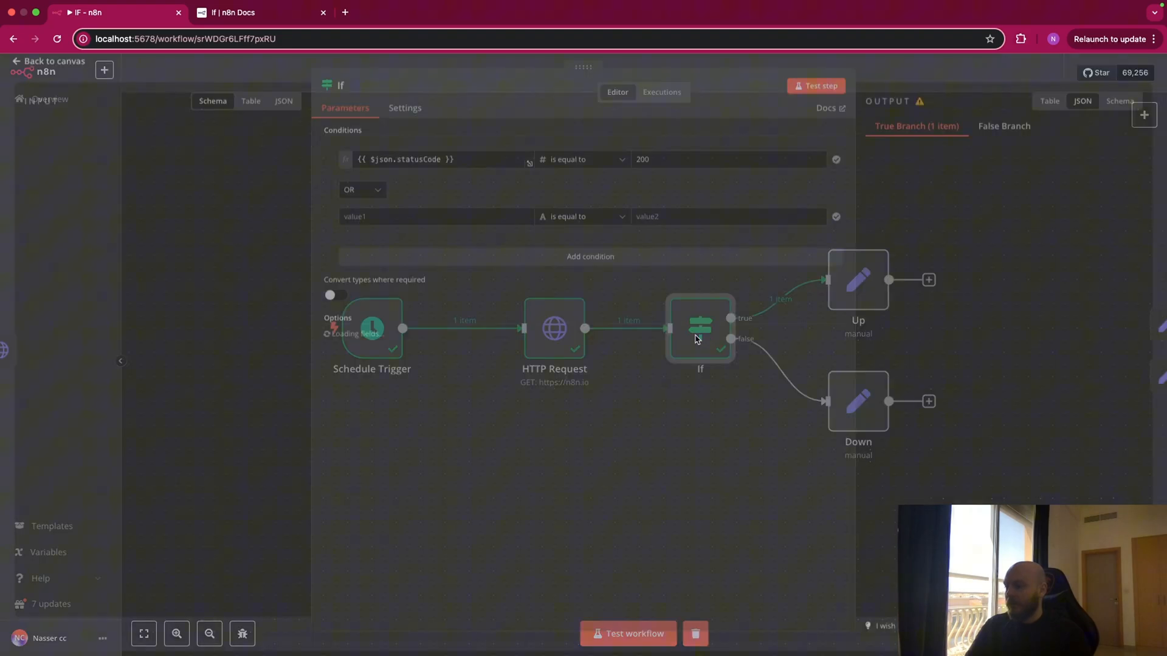
{"action": "left_click", "coordinate": [820, 86]}
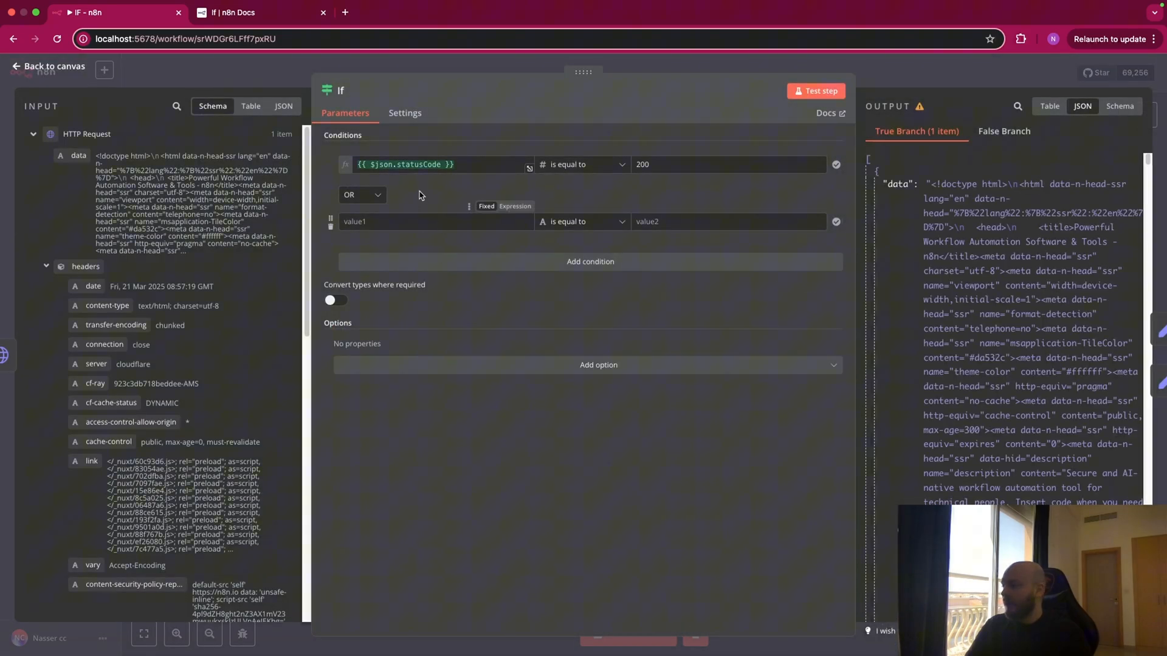
{"action": "mouse_move", "coordinate": [229, 268]}
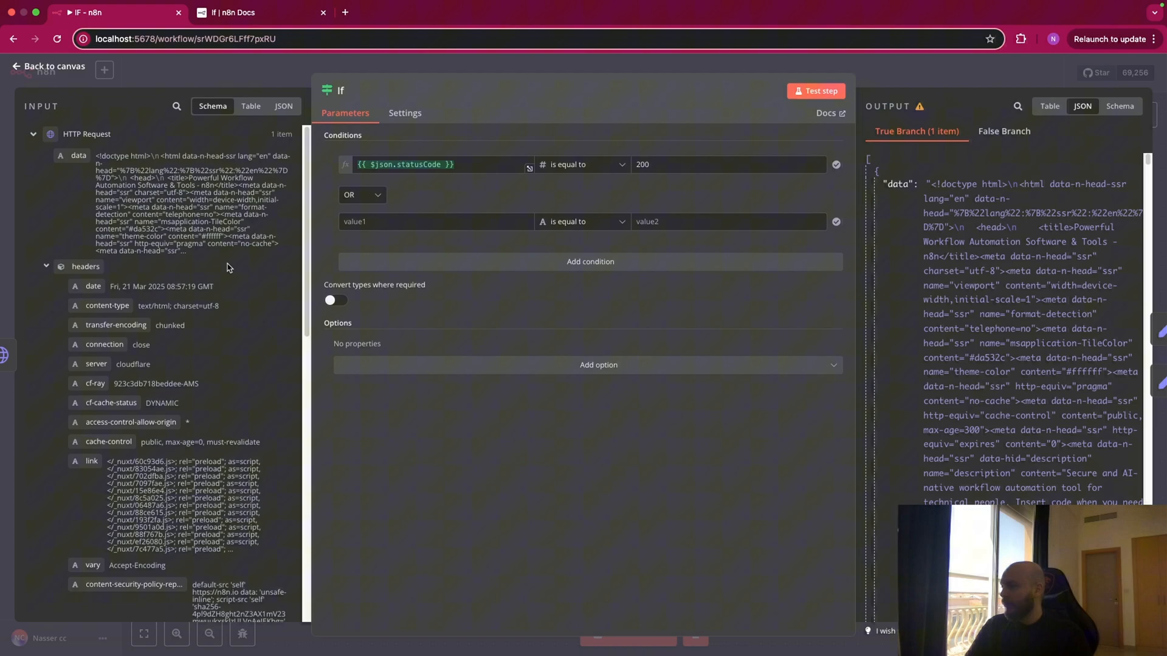
{"action": "scroll", "scroll_direction": "down", "scroll_amount": 3}
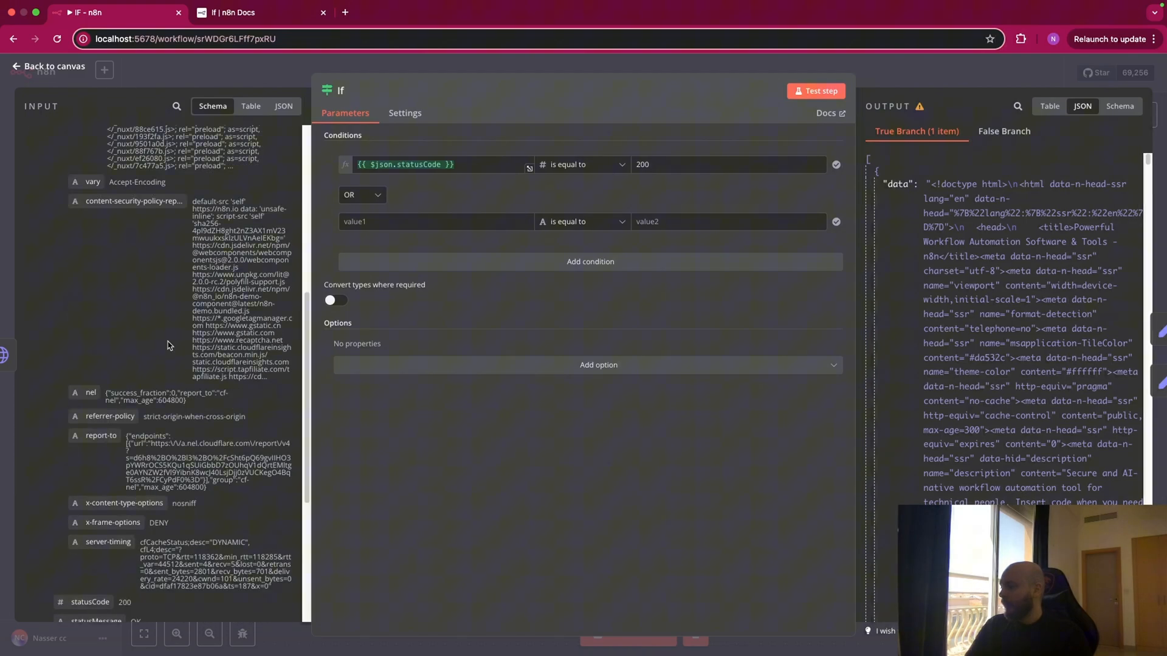
{"action": "scroll", "scroll_direction": "down", "scroll_amount": 3}
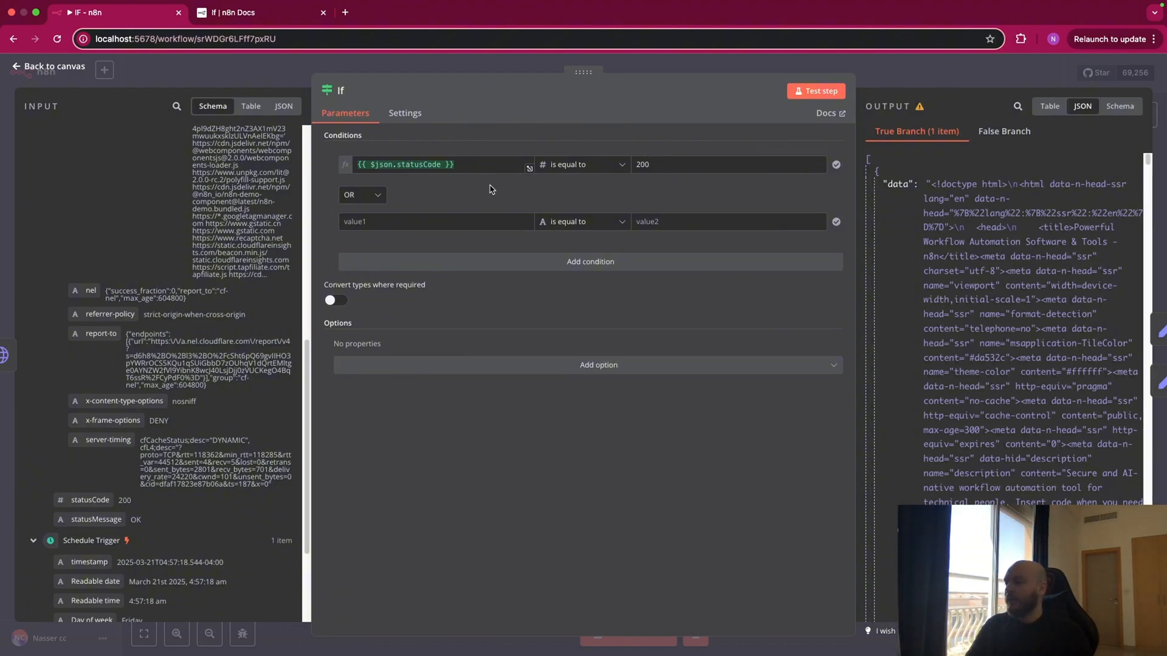
{"action": "mouse_move", "coordinate": [590, 228]}
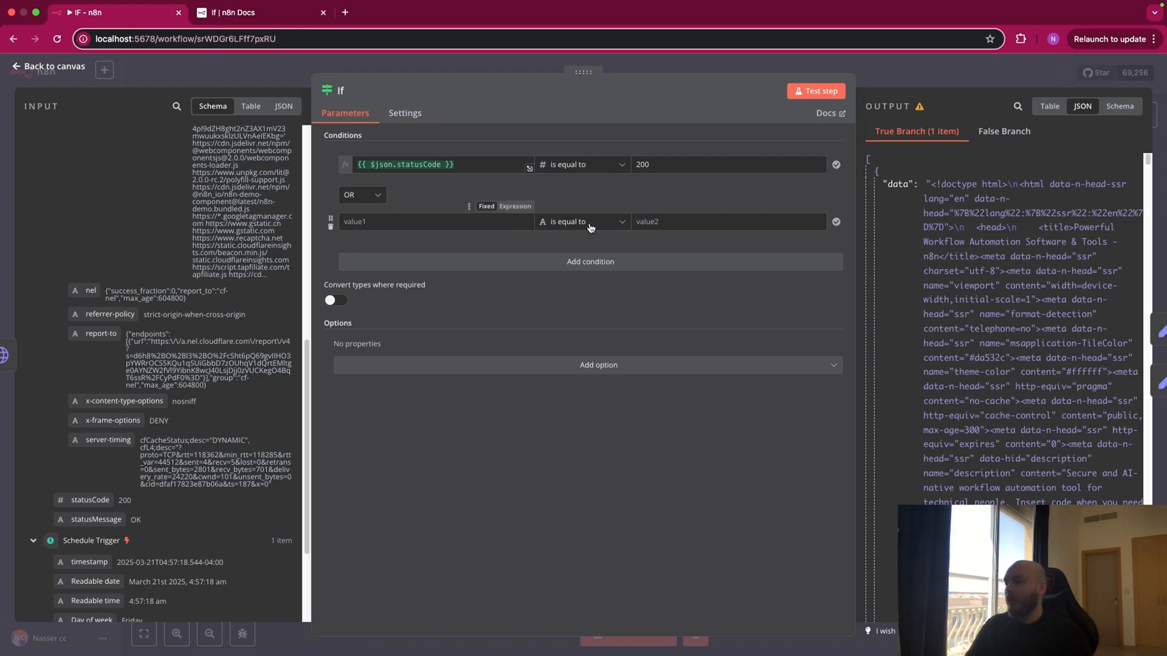
Combine the conditions with AND and point the second condition at statusMessage
{"action": "left_click", "coordinate": [361, 195]}
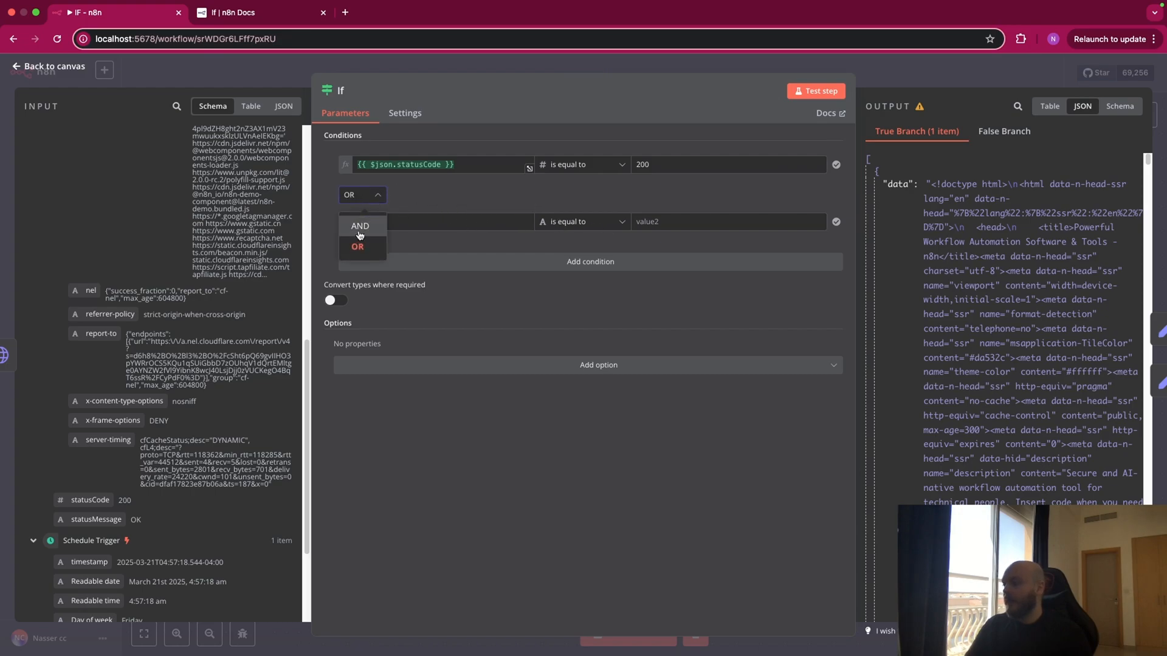
{"action": "left_click", "coordinate": [359, 226]}
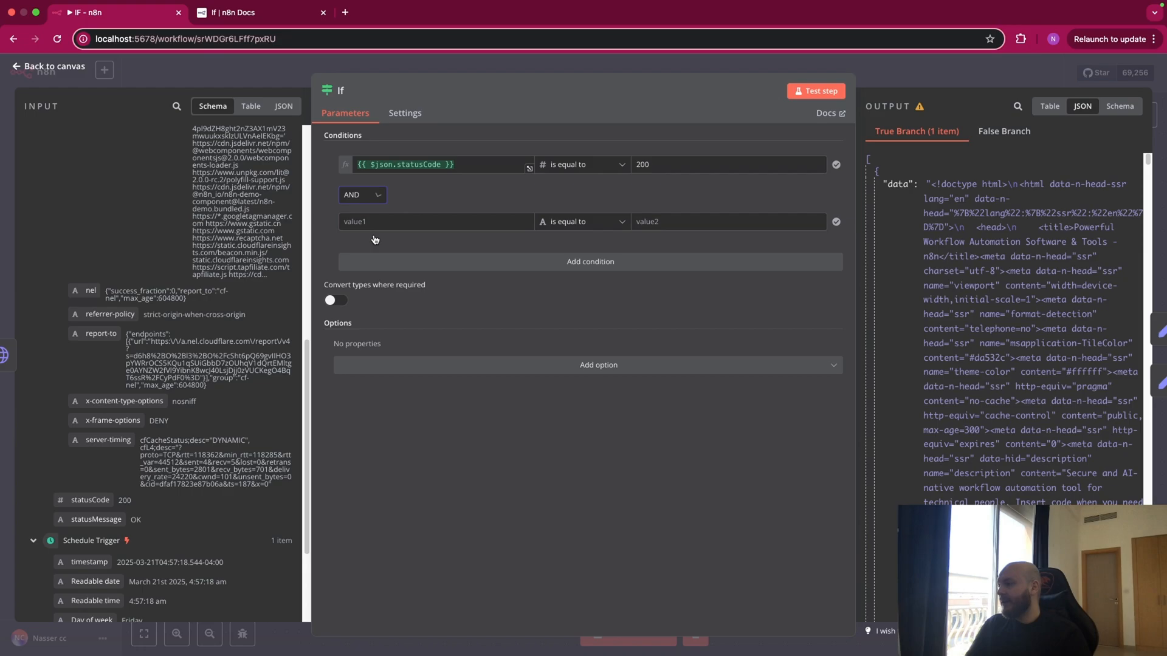
{"action": "scroll", "scroll_direction": "down", "scroll_amount": 3}
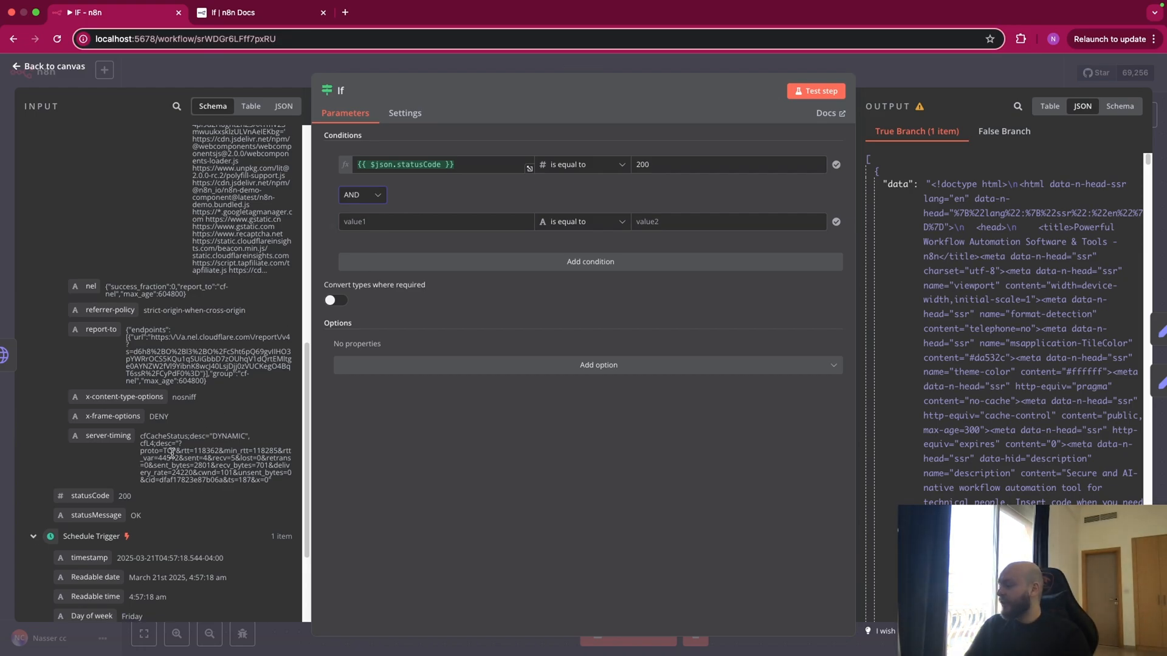
{"action": "scroll", "scroll_direction": "down", "scroll_amount": 3}
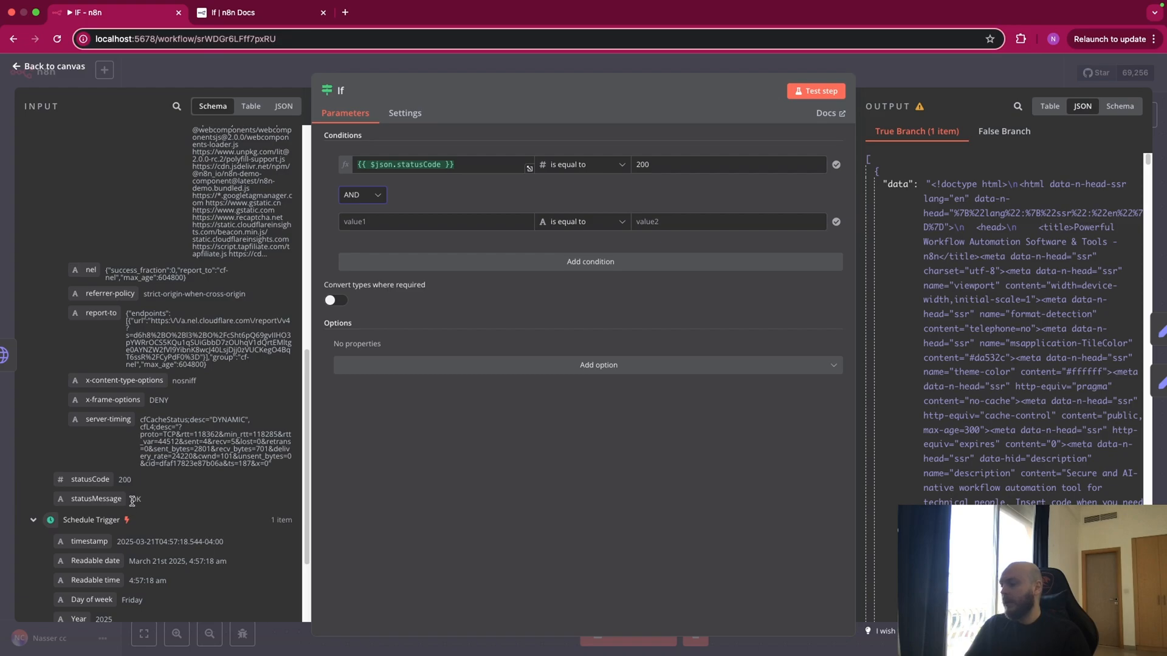
{"action": "mouse_move", "coordinate": [444, 271]}
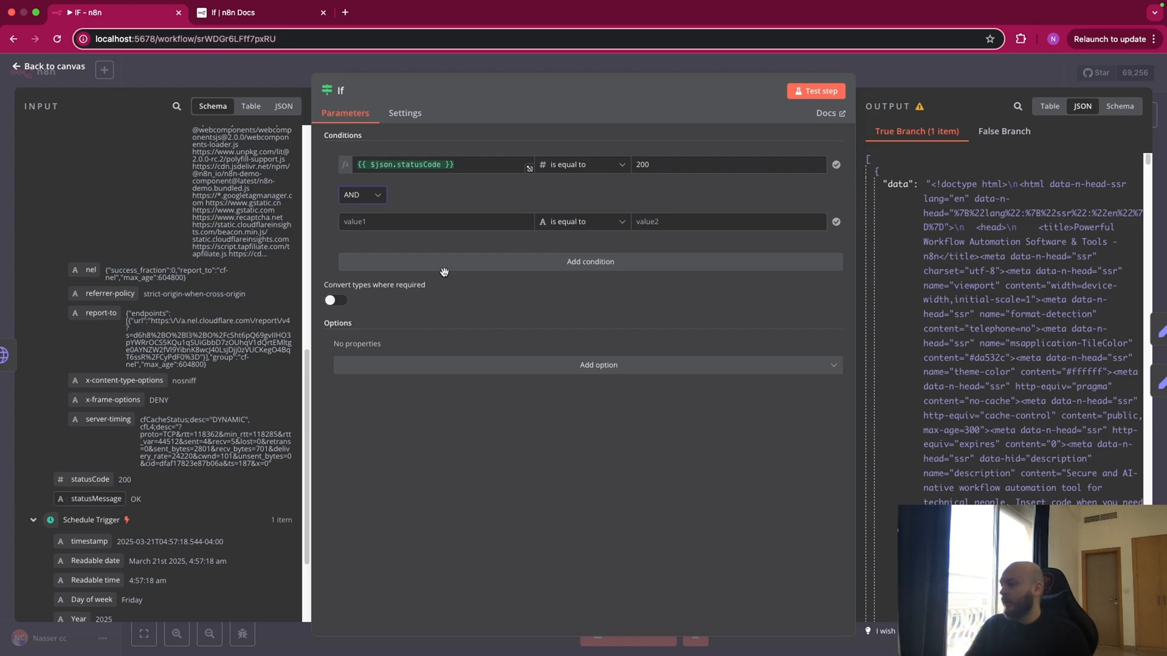
{"action": "left_click", "coordinate": [435, 221]}
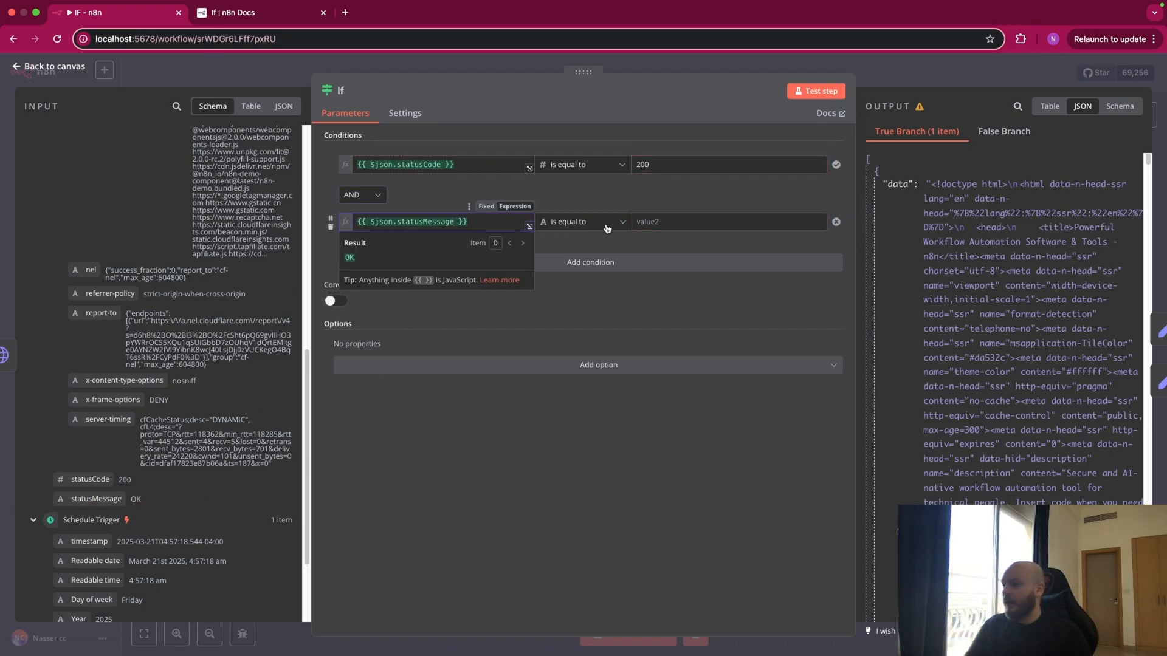
{"action": "left_click", "coordinate": [582, 221]}
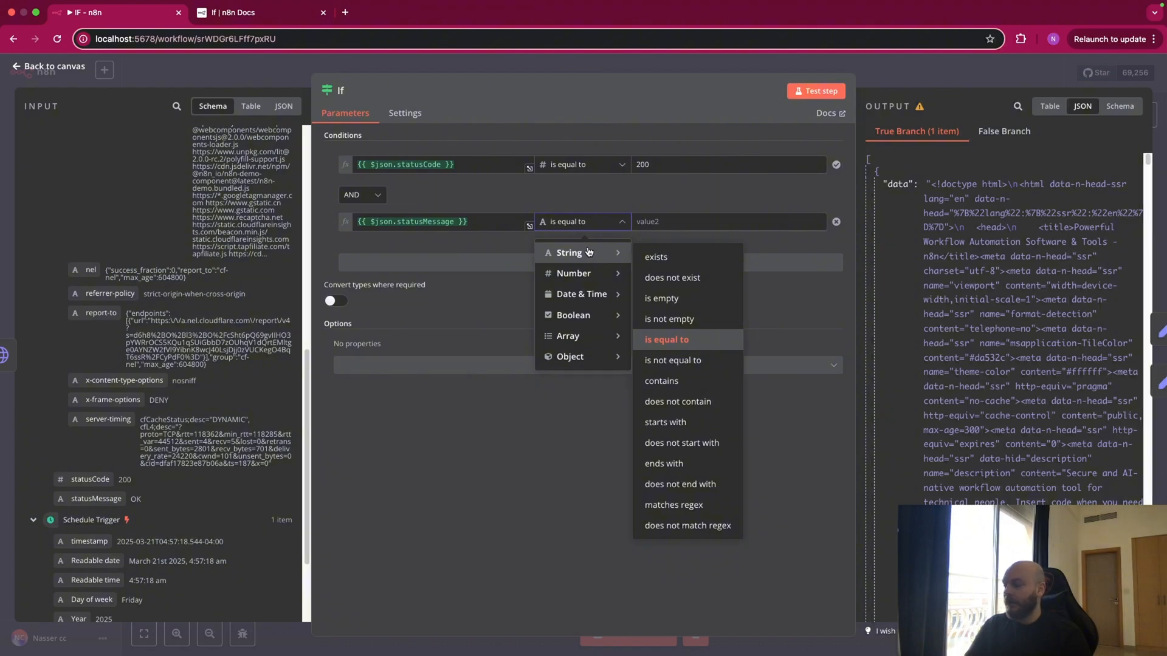
{"action": "mouse_move", "coordinate": [703, 256]}
{"action": "type", "text": "OK"}
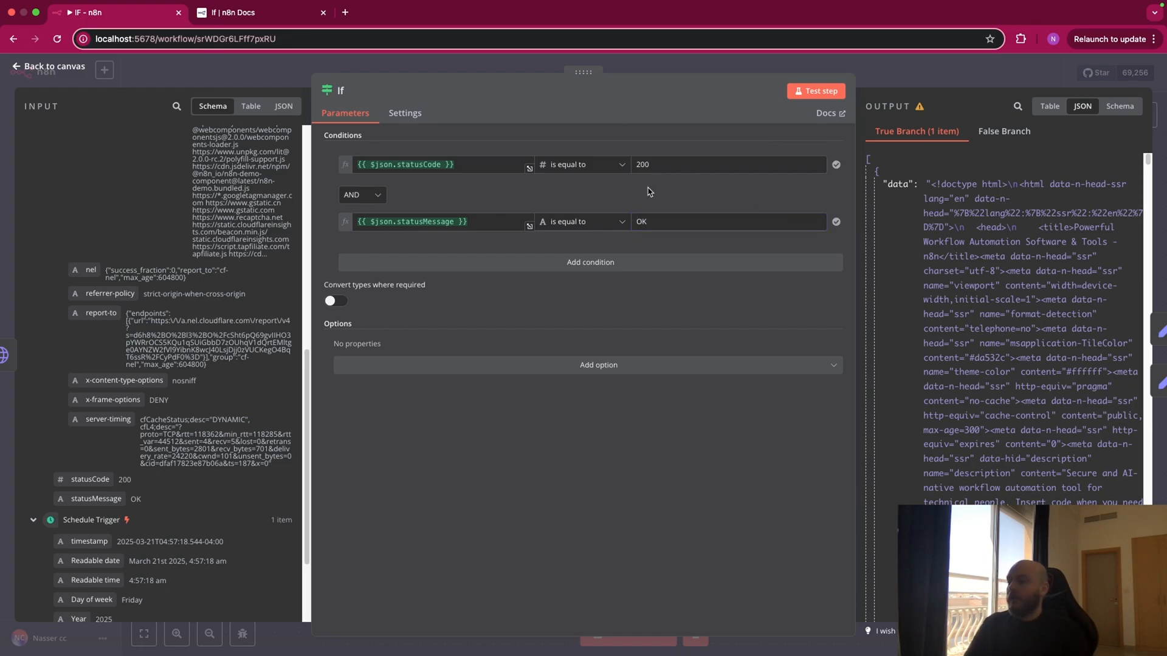
{"action": "mouse_move", "coordinate": [869, 91]}
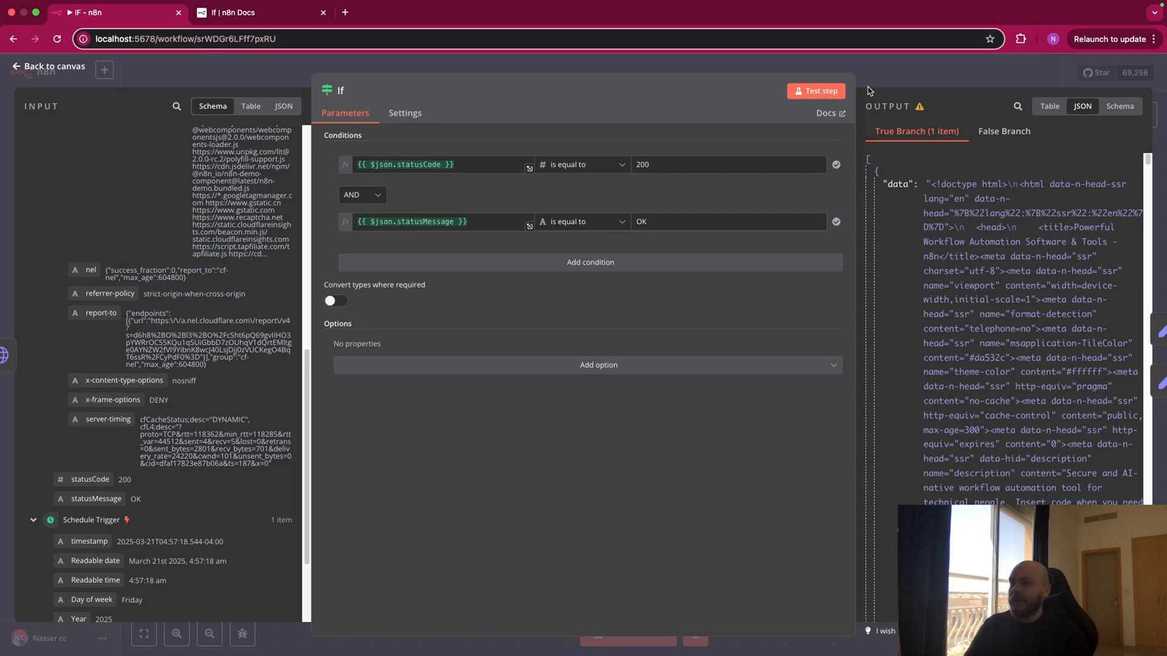
Close the If node panel to view the workflow's Up and Down branches
{"action": "left_click", "coordinate": [46, 66]}
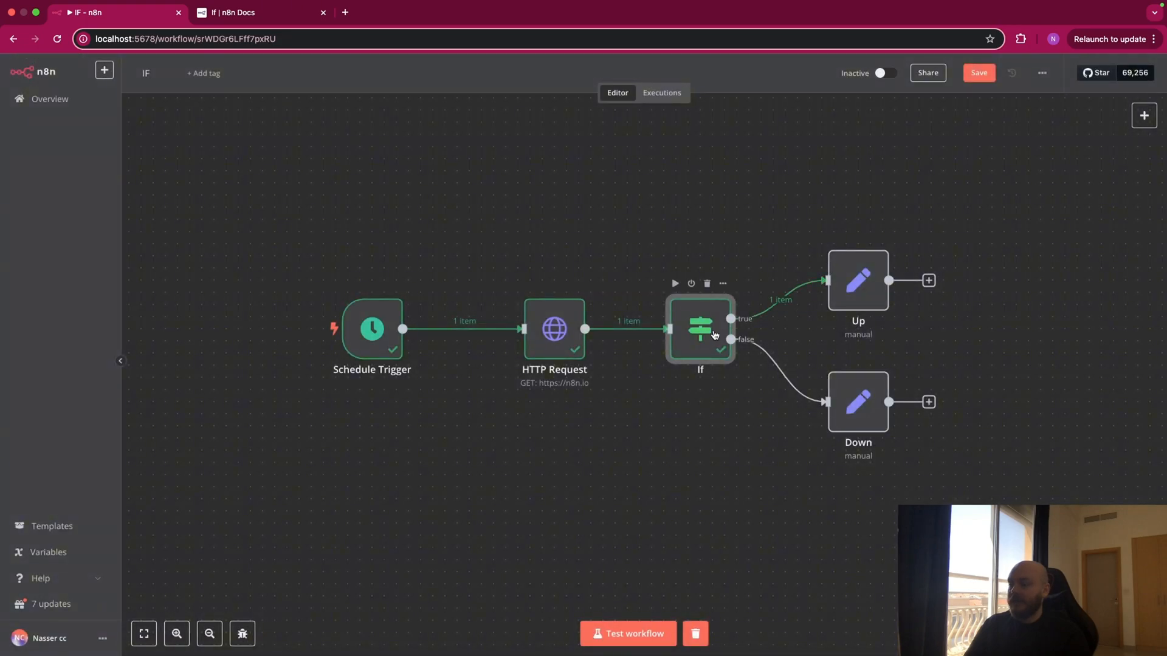
{"action": "mouse_move", "coordinate": [713, 322]}
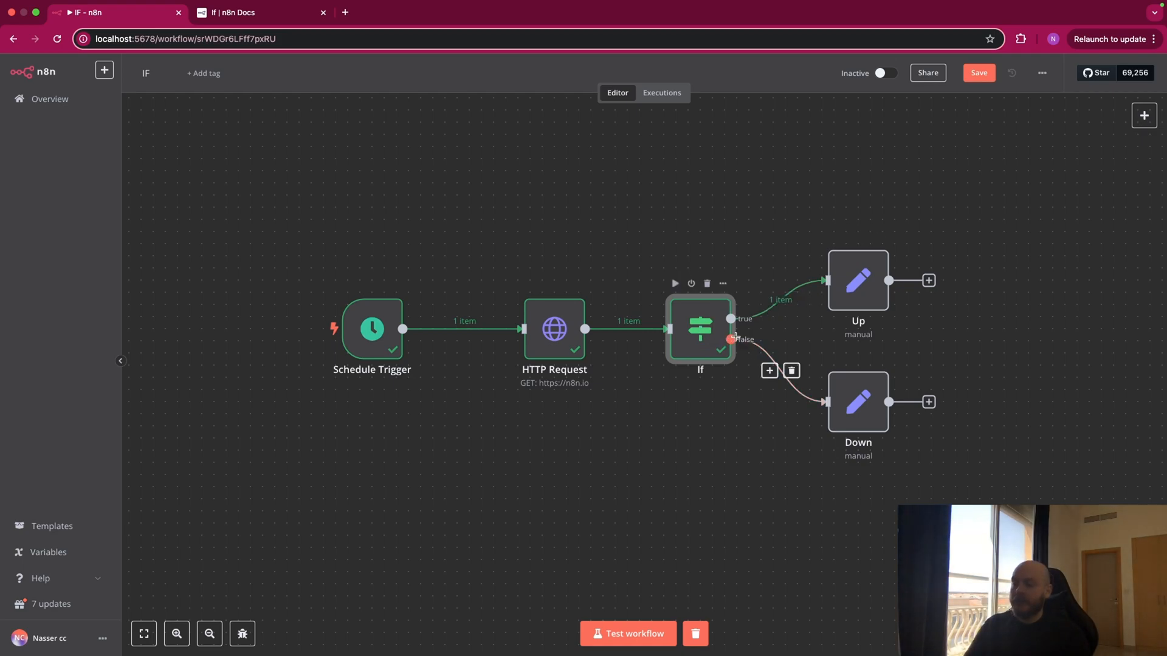
{"action": "mouse_move", "coordinate": [876, 283]}
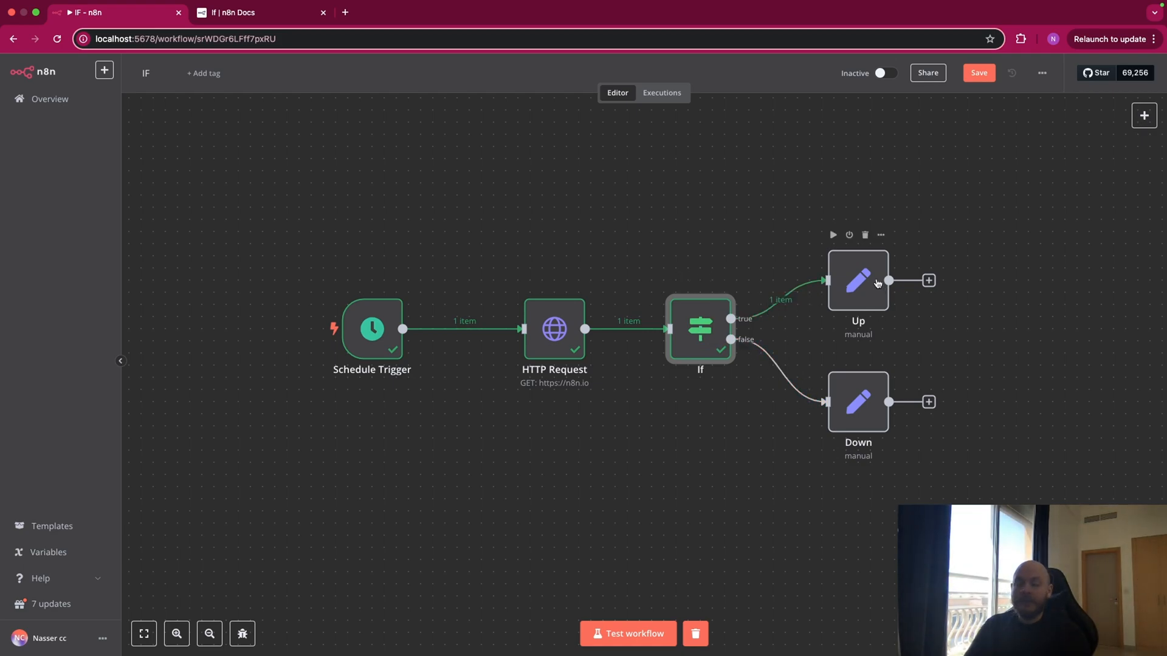
{"action": "mouse_move", "coordinate": [954, 285]}
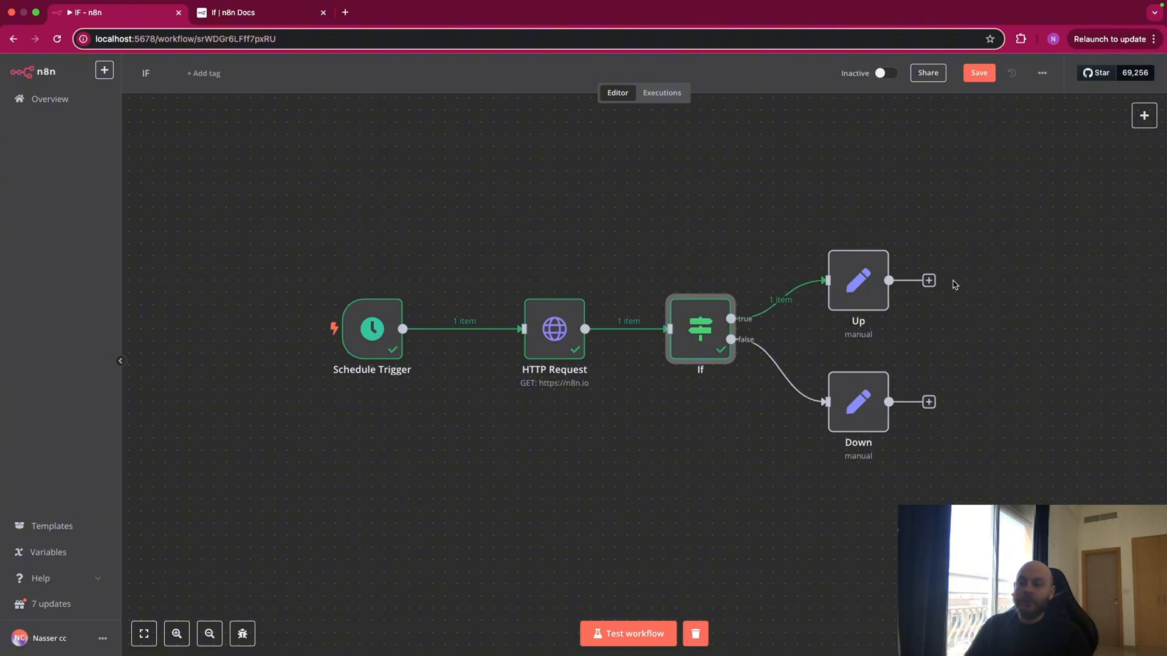
{"action": "mouse_move", "coordinate": [815, 381]}
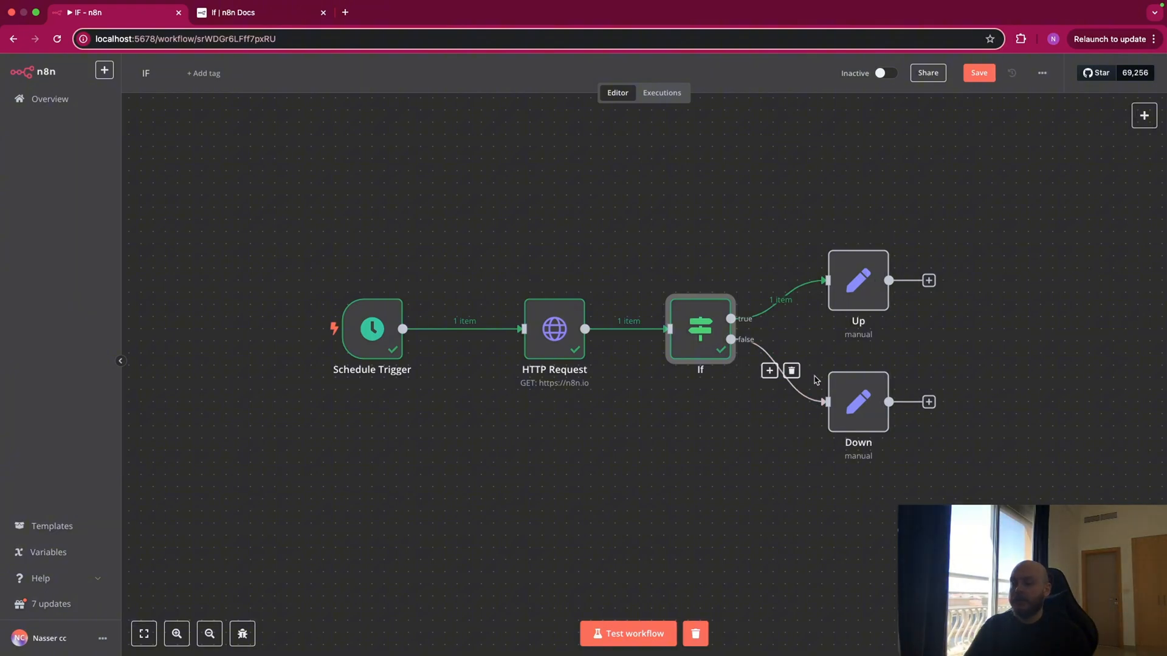
{"action": "mouse_move", "coordinate": [939, 396]}
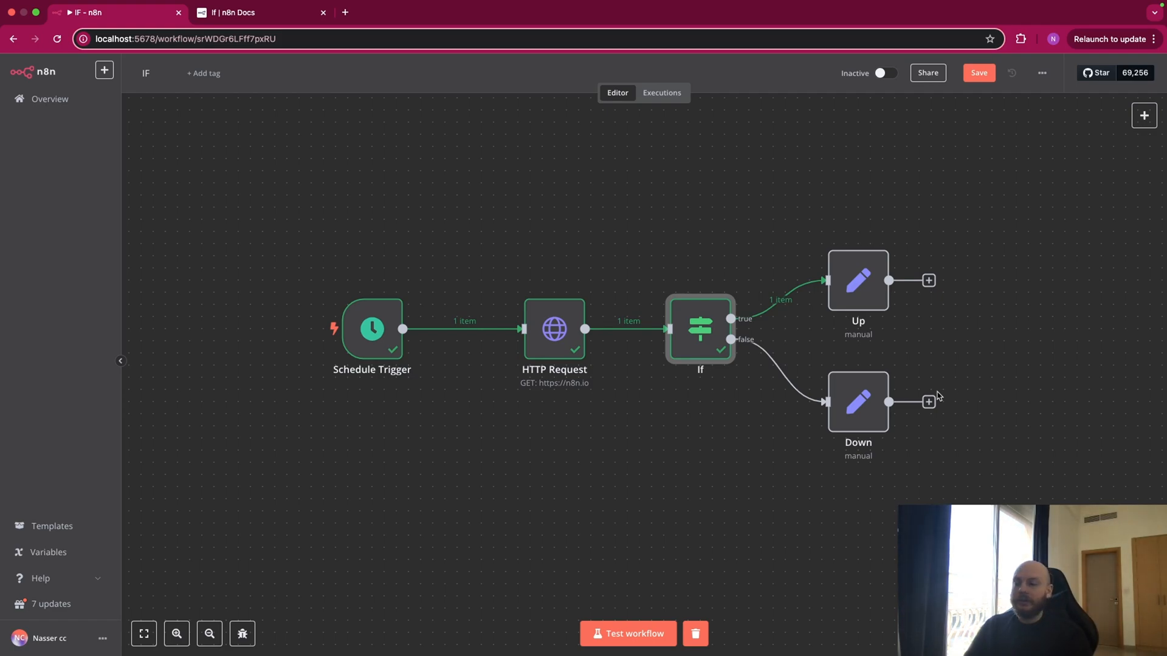
{"action": "mouse_move", "coordinate": [857, 282]}
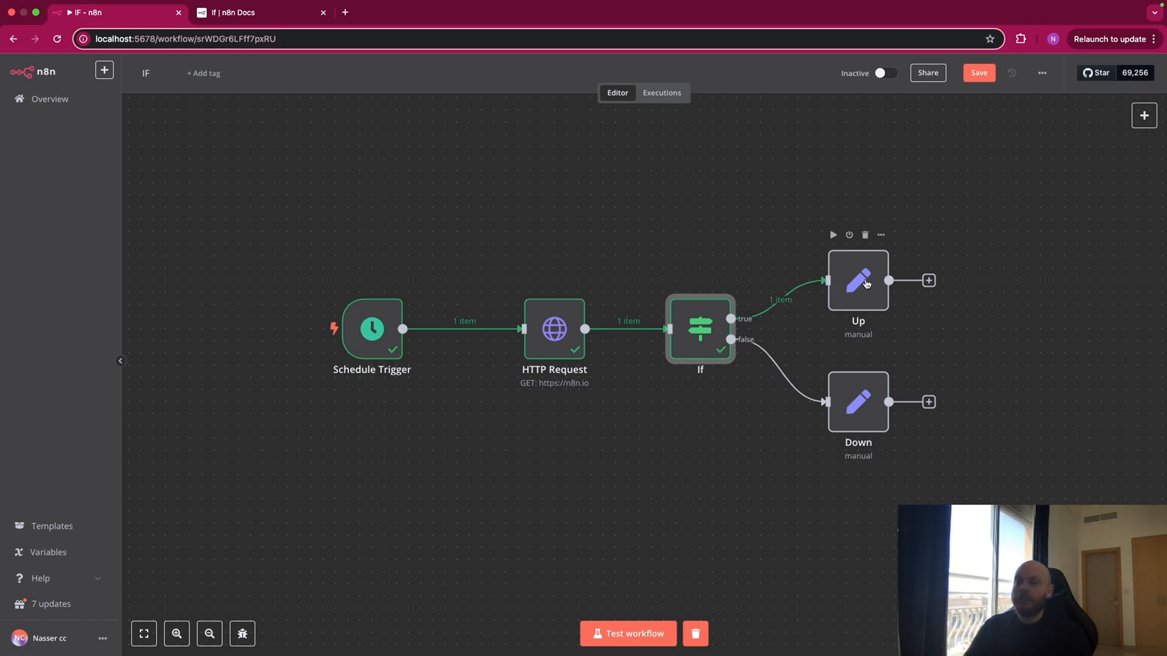
{"action": "mouse_move", "coordinate": [915, 275]}
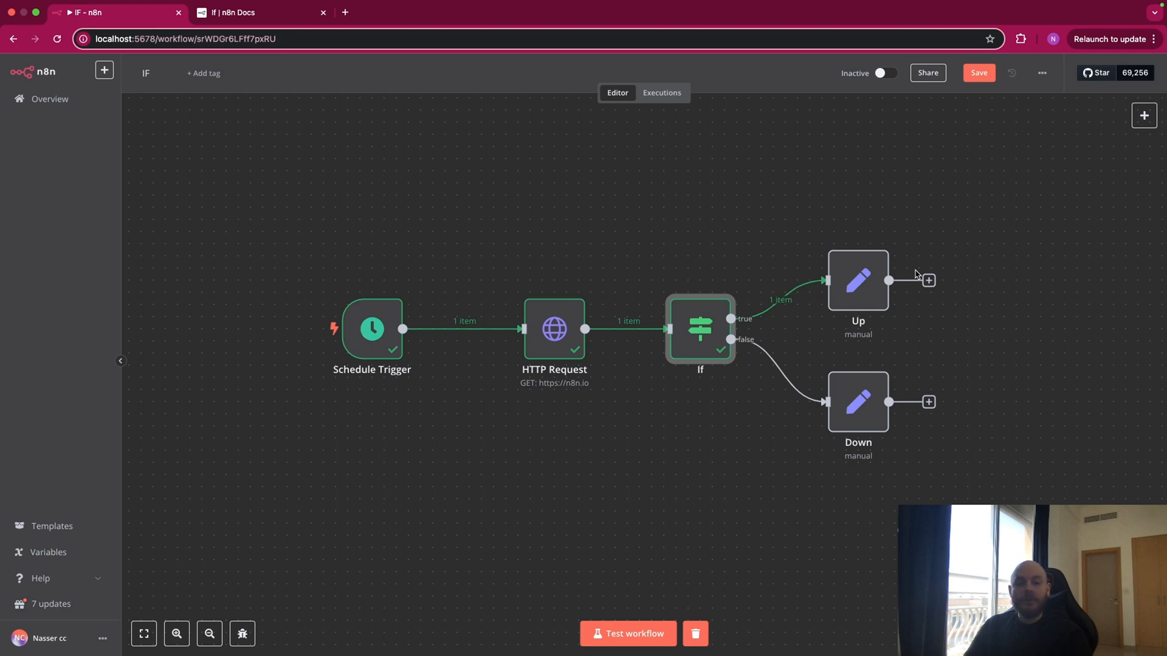
{"action": "mouse_move", "coordinate": [664, 322]}
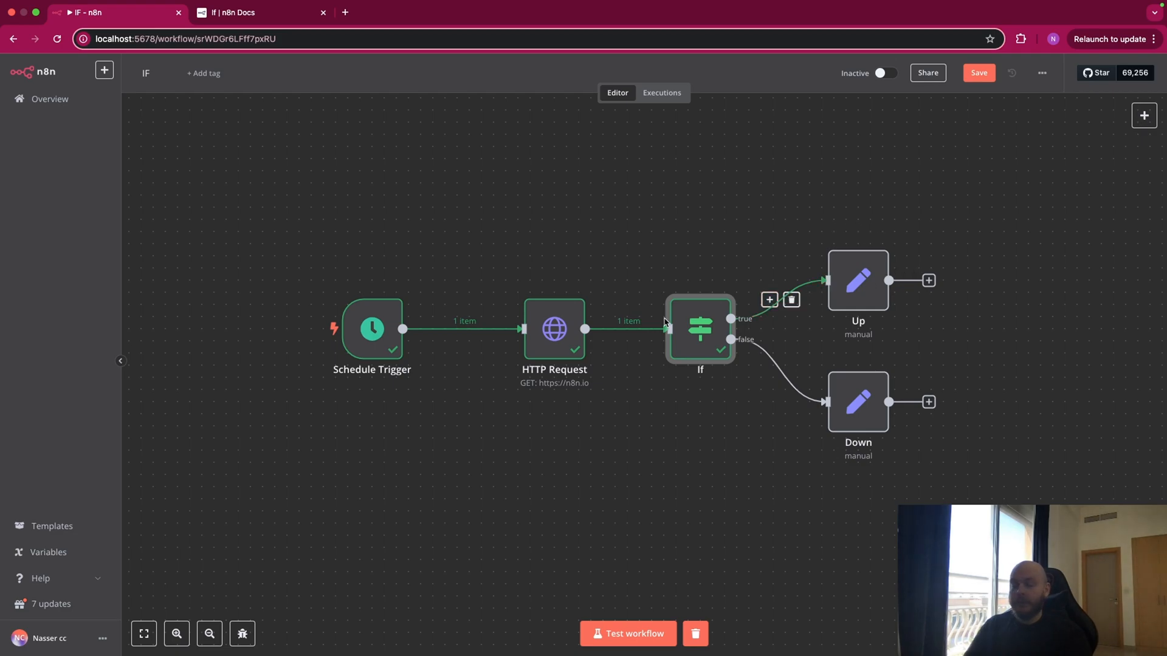
{"action": "mouse_move", "coordinate": [707, 310]}
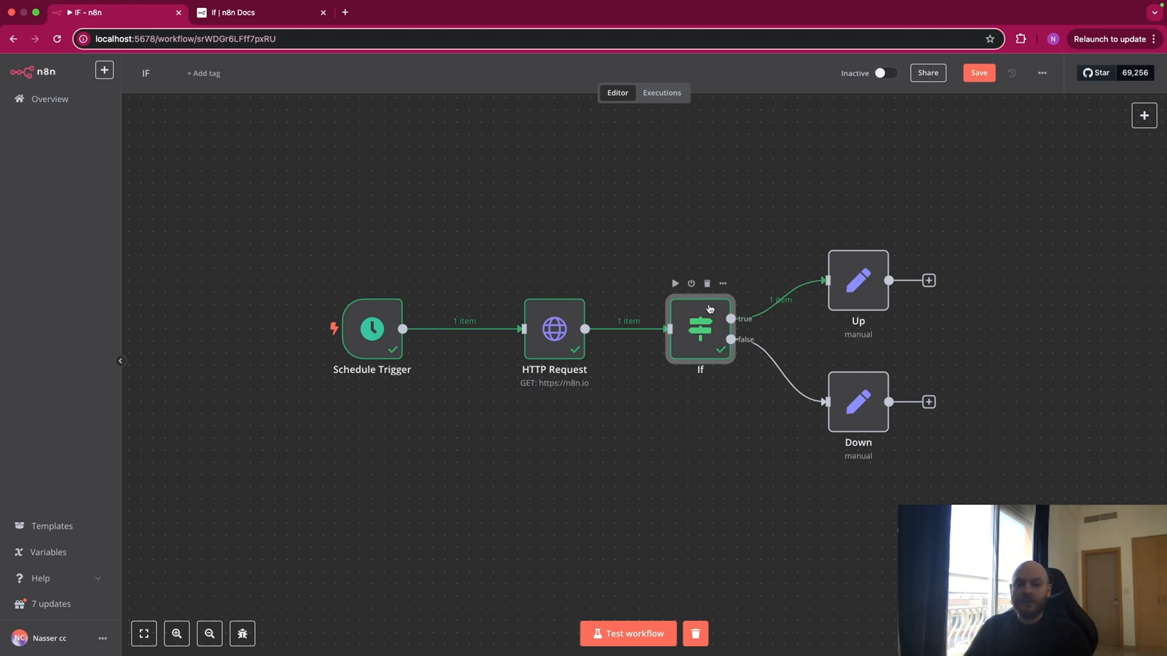